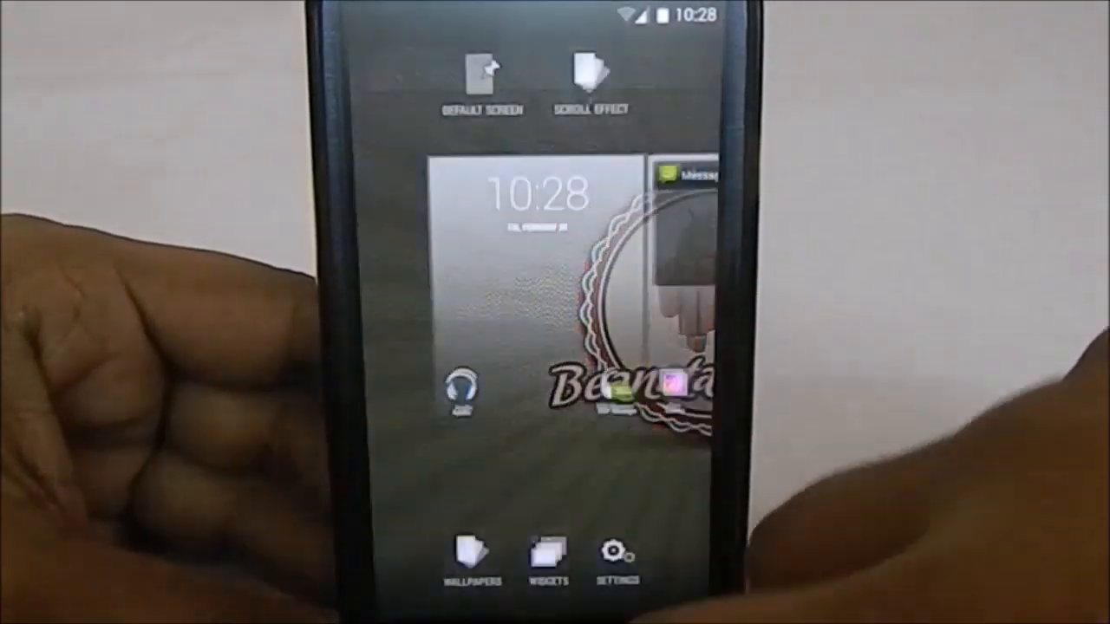
Step: Leave the home screen edit view and expand the quick settings tiles
left_click(617, 554)
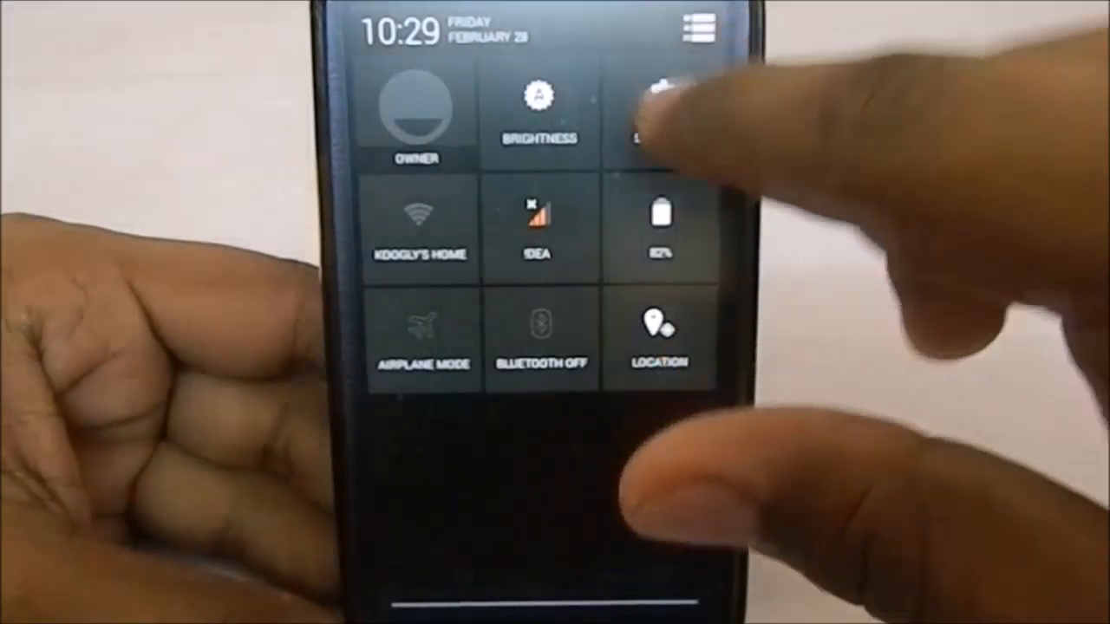
Step: Open Settings and scroll through the About phone information page
left_click(672, 95)
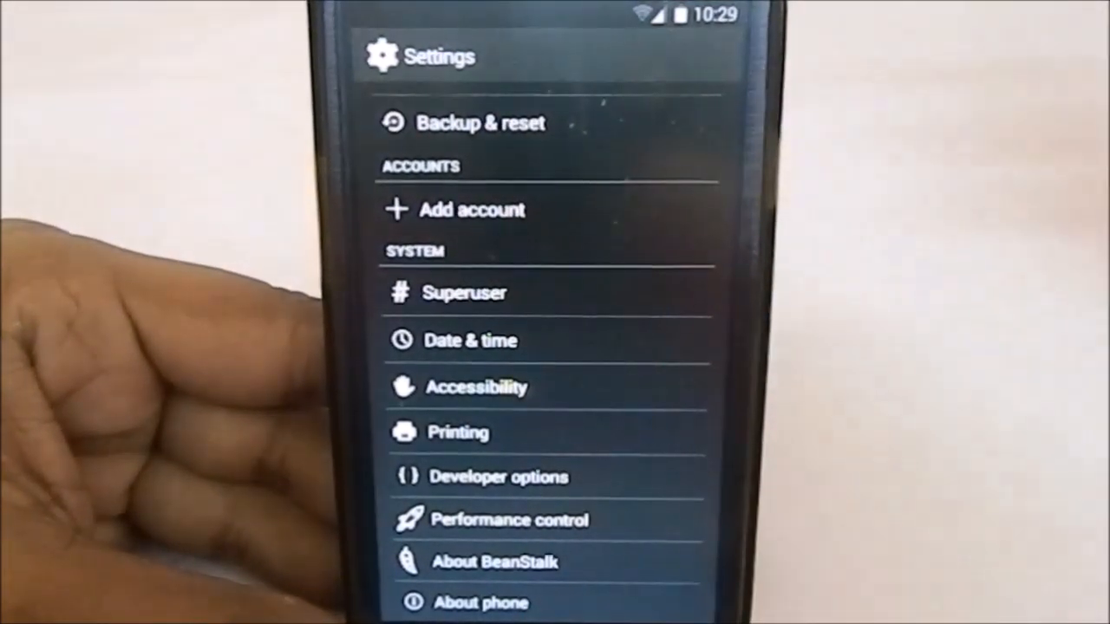
left_click(480, 602)
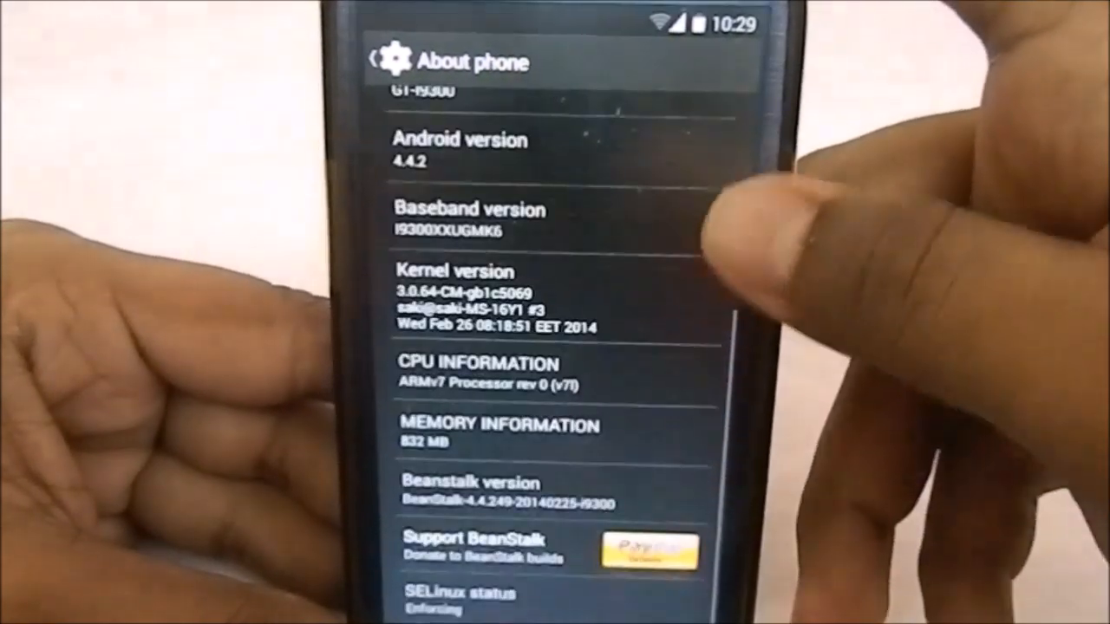
scroll("down", 3)
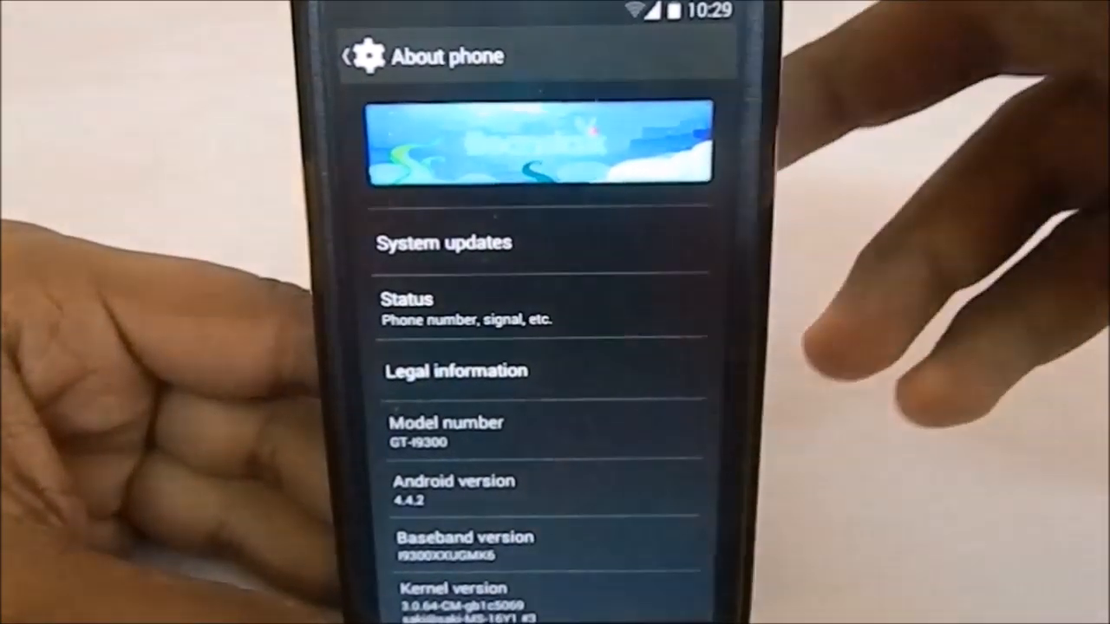
scroll("down", 3)
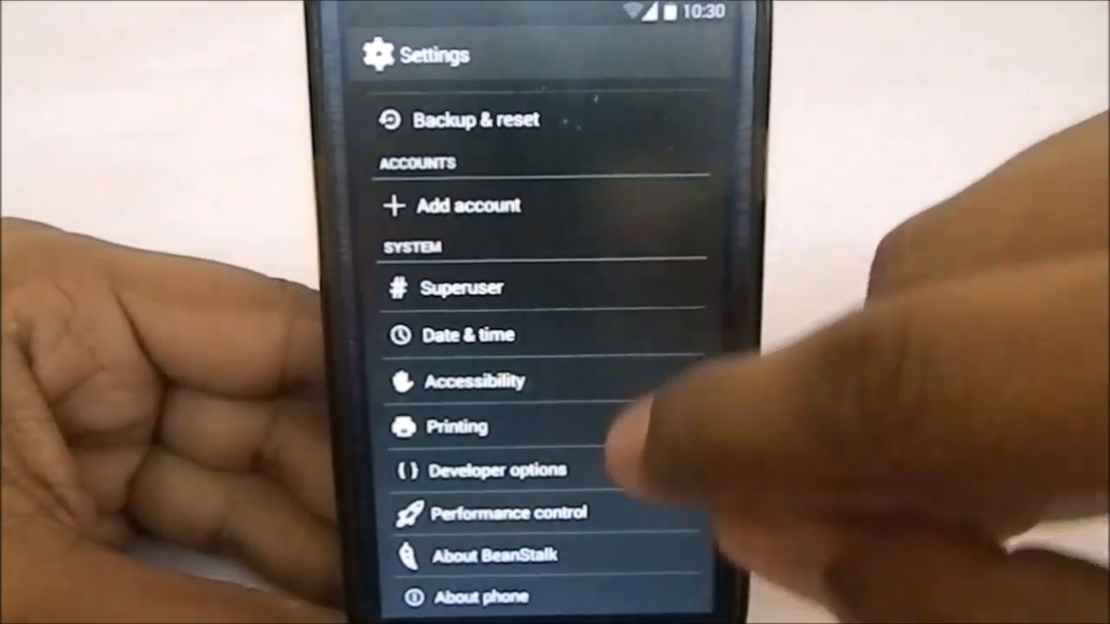
Step: View About BeanStalk, then return to the top of the Settings list
left_click(496, 554)
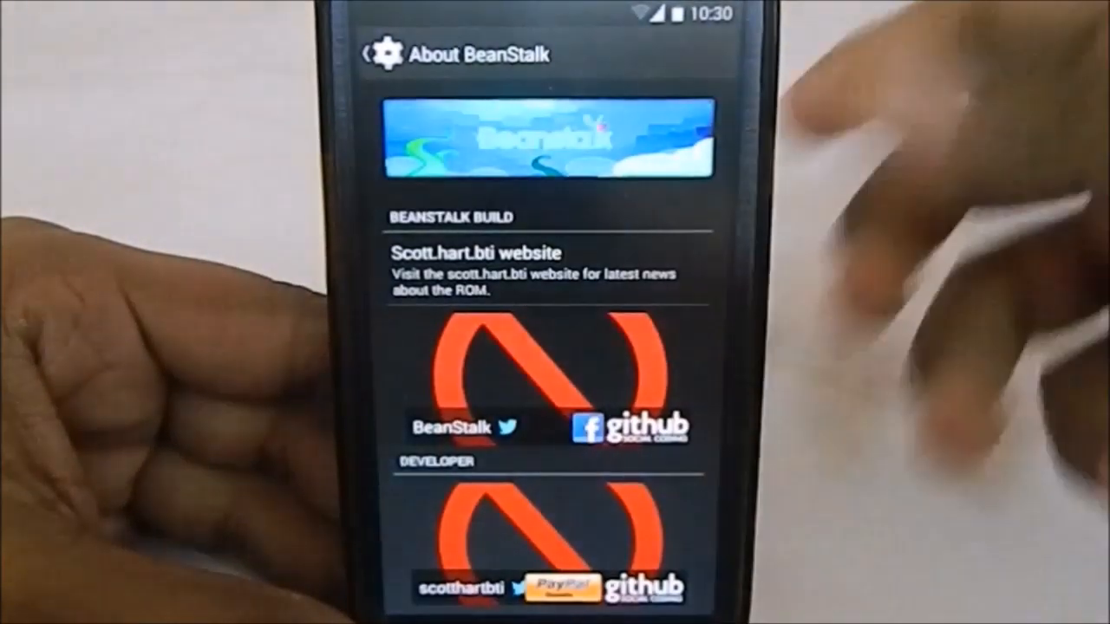
left_click(373, 53)
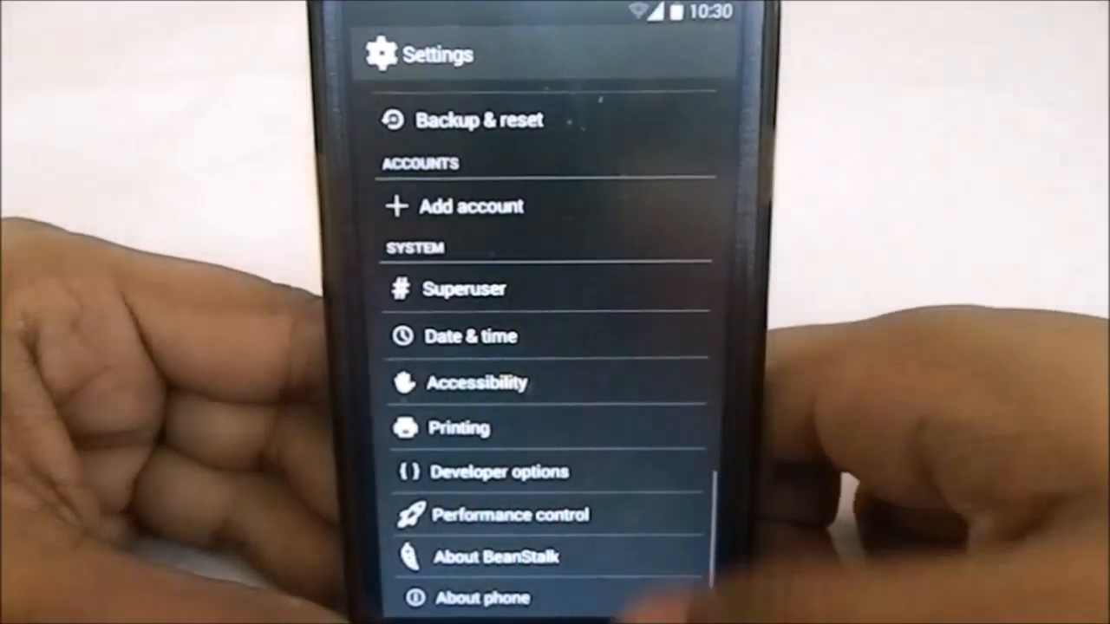
scroll("up", 3)
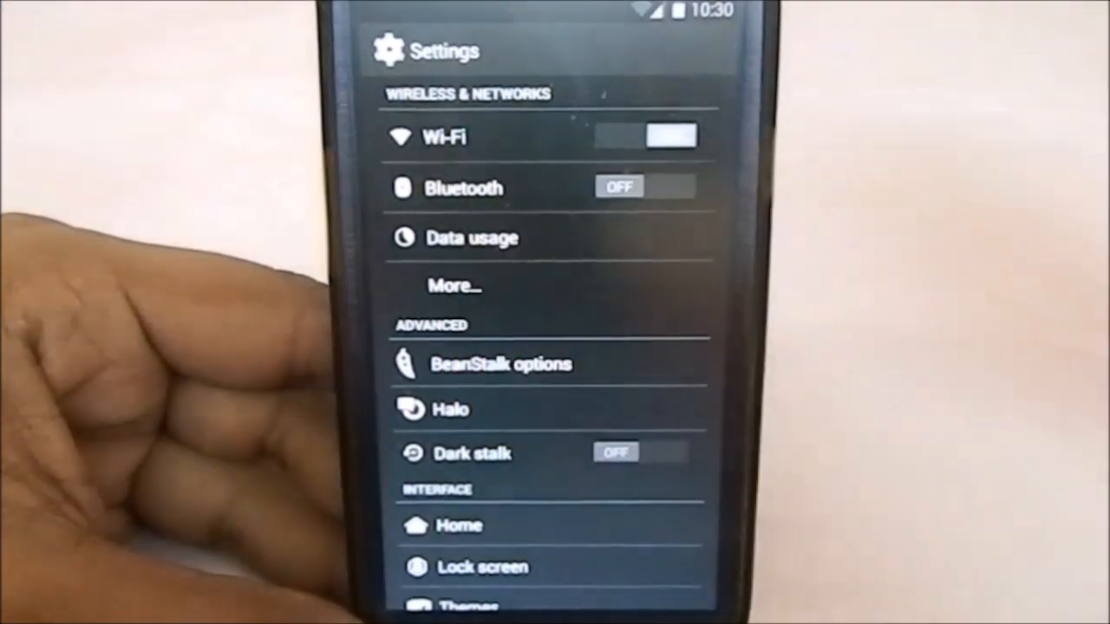
Step: Set the status bar battery icon style to Percentage in BeanStalk options
left_click(672, 137)
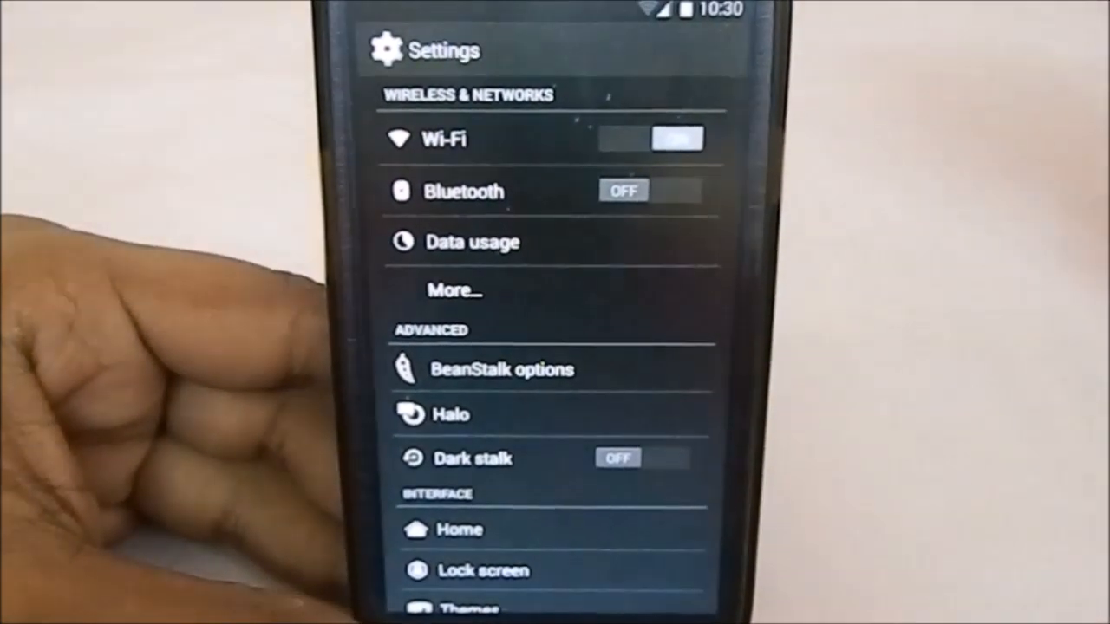
left_click(500, 369)
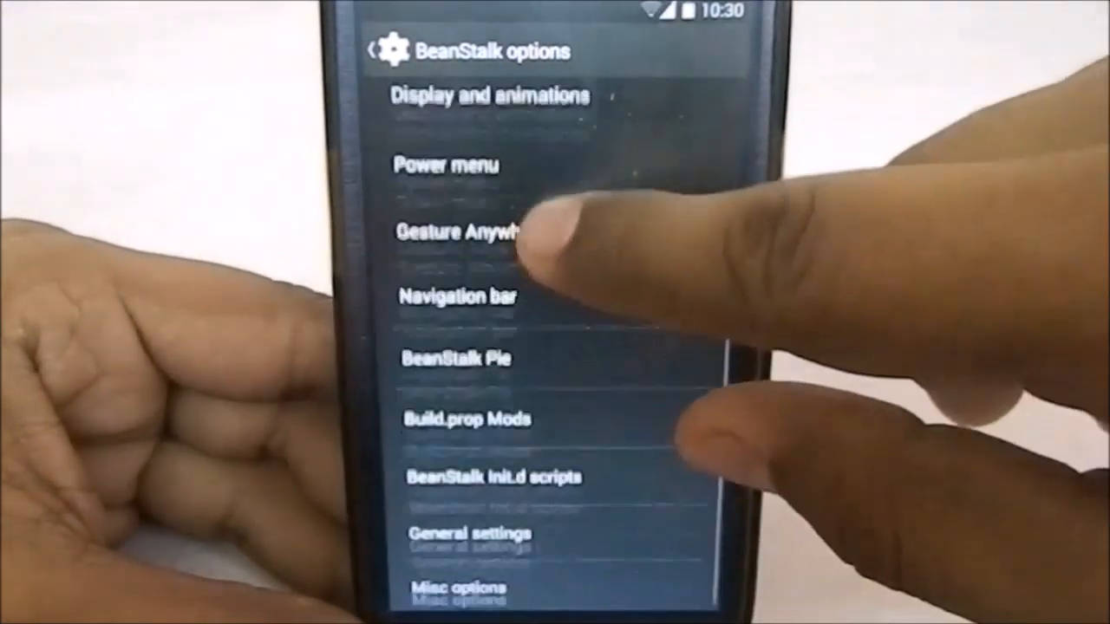
scroll("down", 3)
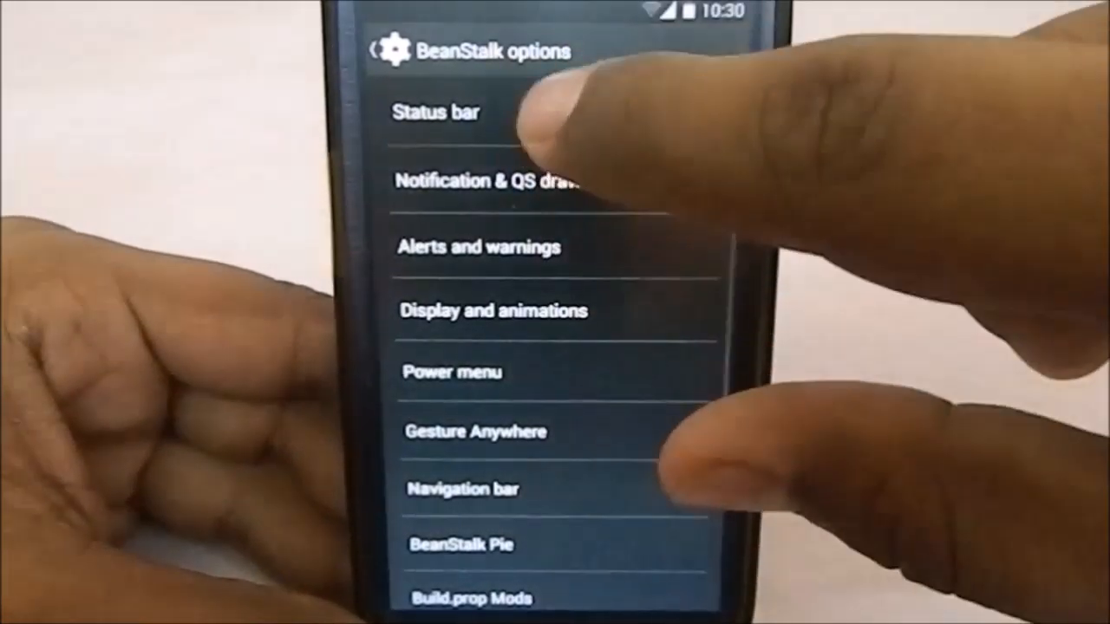
left_click(436, 113)
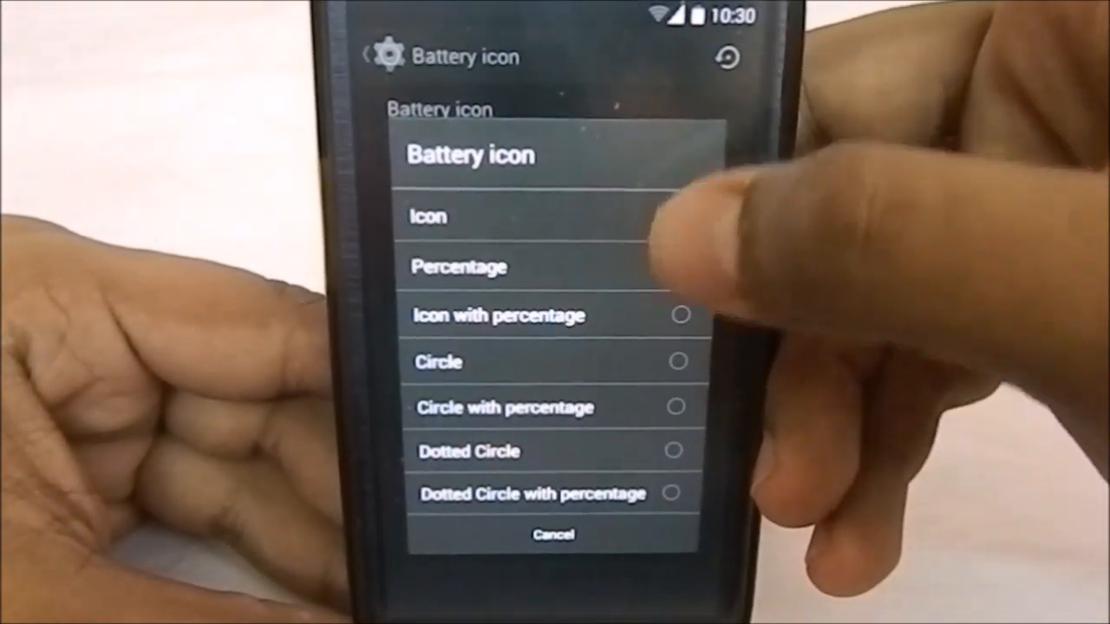
left_click(458, 266)
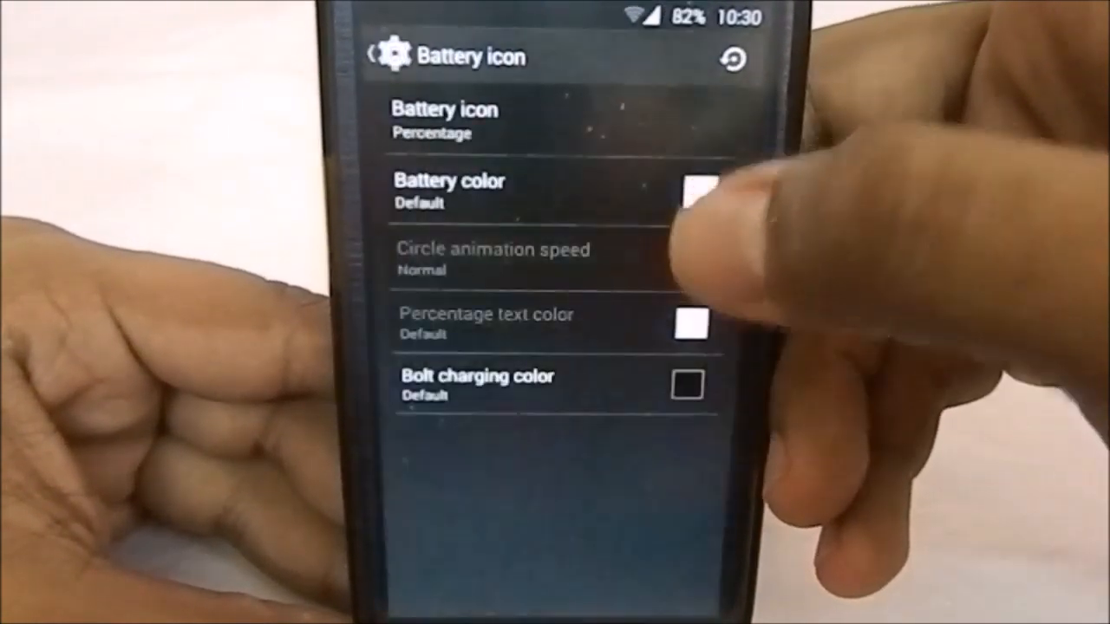
left_click(444, 121)
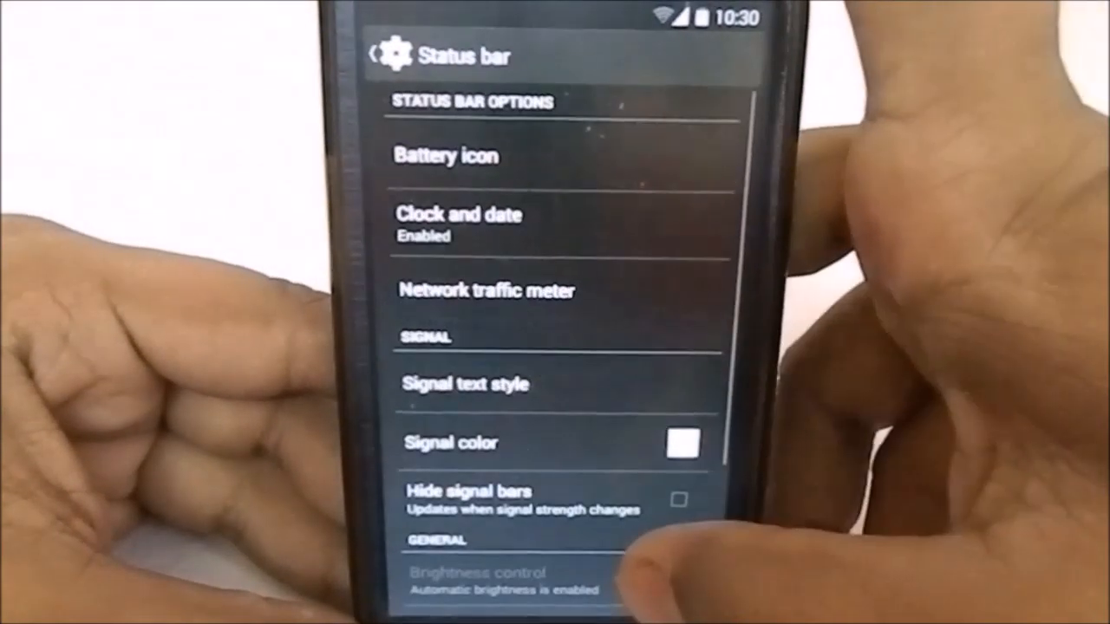
Step: Set the clock to Center alignment, with AM/PM shown and a small-font date
left_click(460, 215)
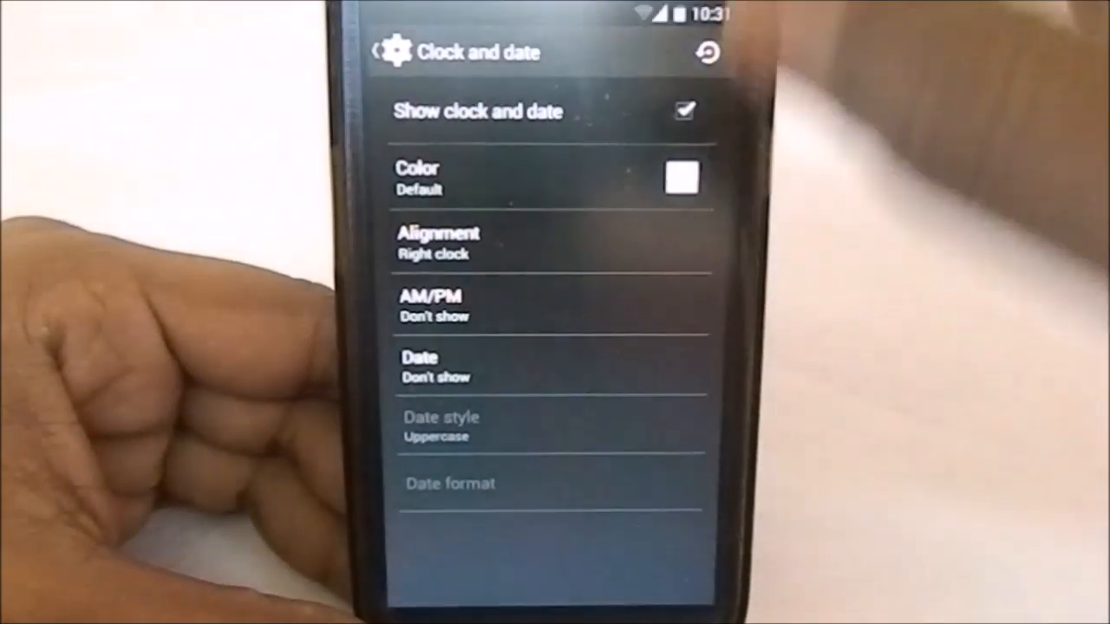
left_click(437, 243)
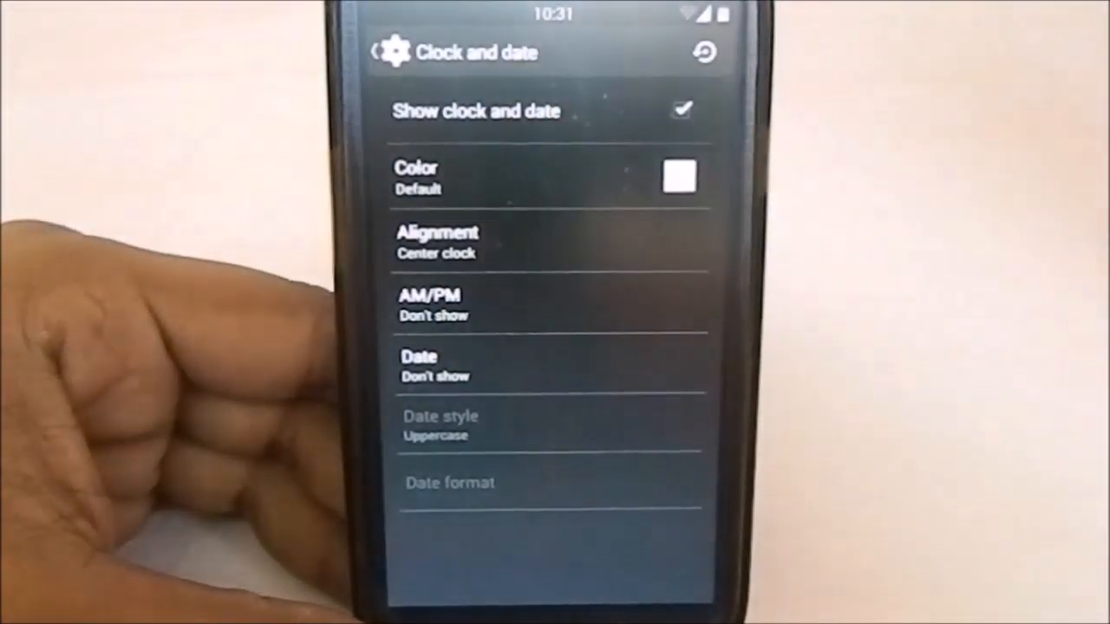
left_click(549, 304)
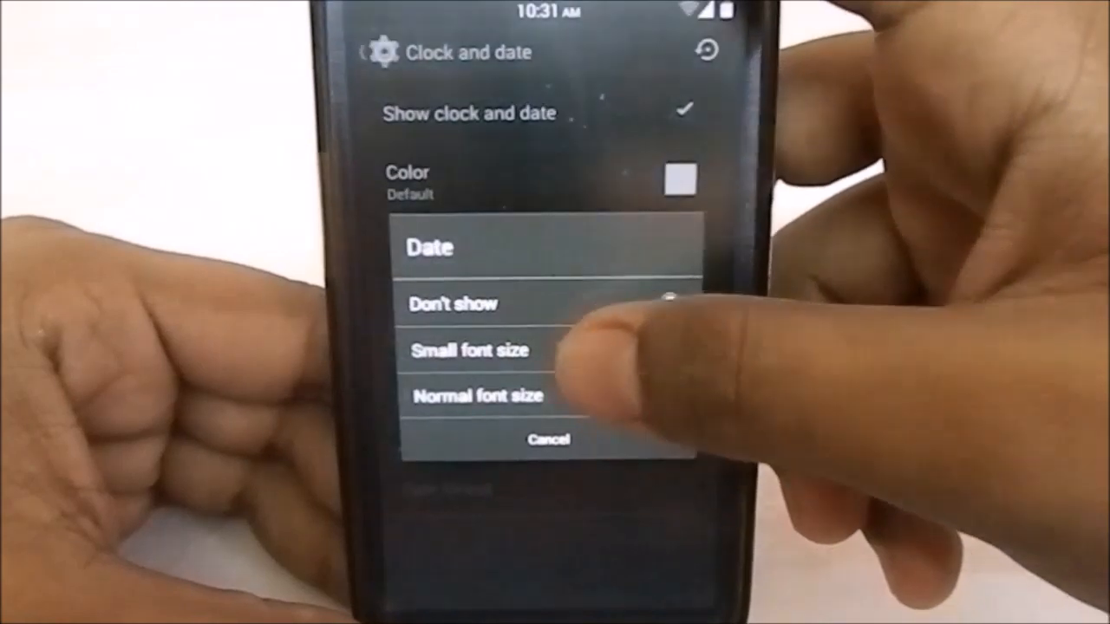
left_click(466, 350)
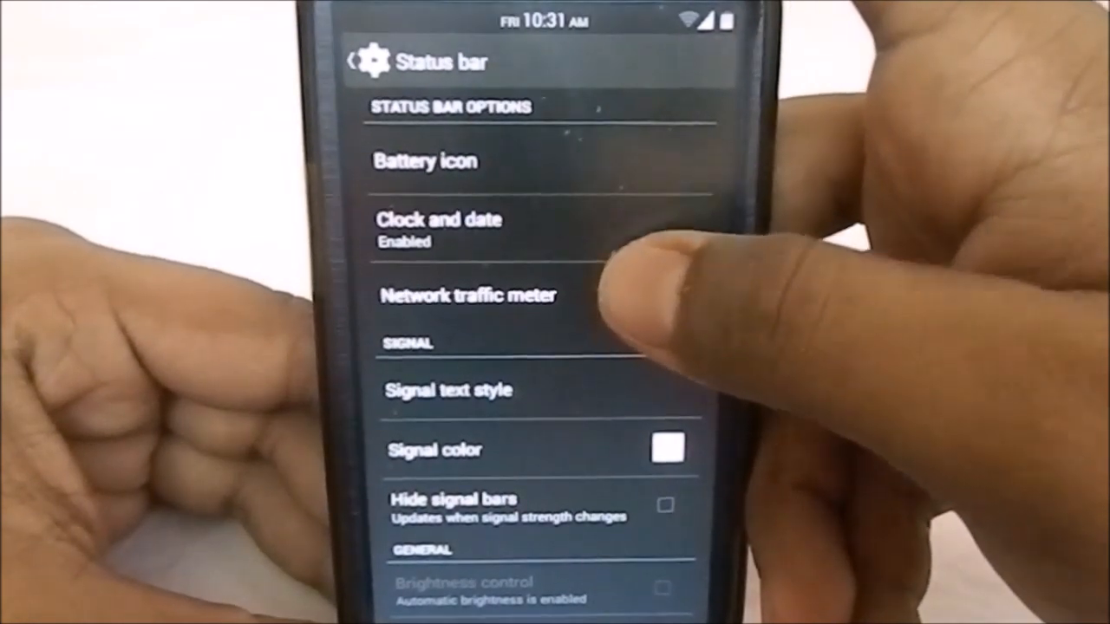
Step: Turn on Show network speeds in the Network traffic meter settings
left_click(467, 295)
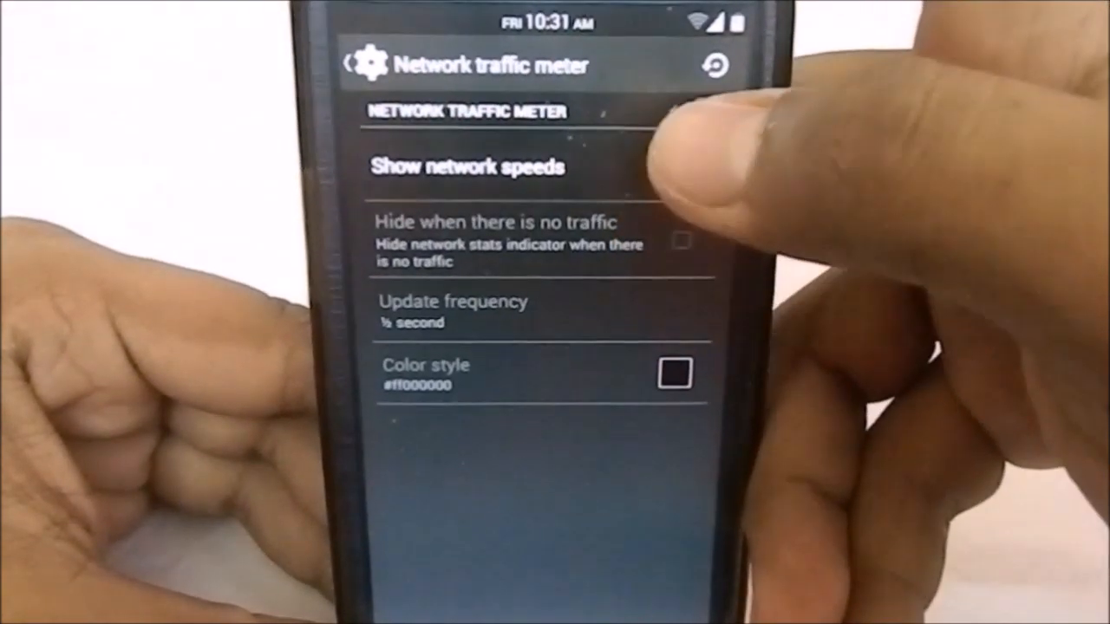
left_click(680, 169)
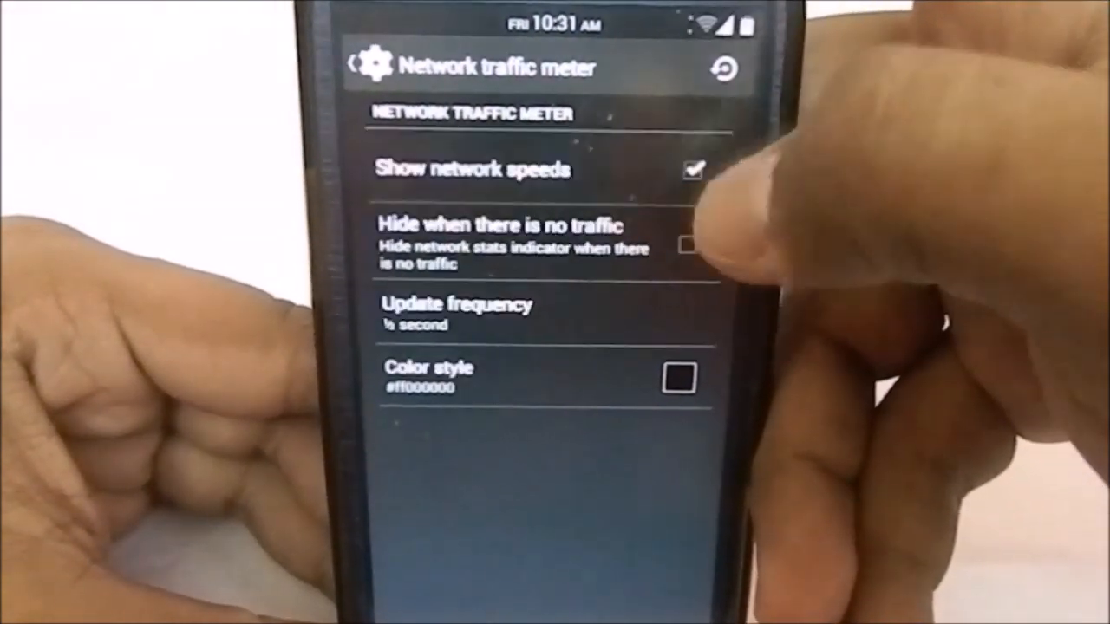
left_click(690, 169)
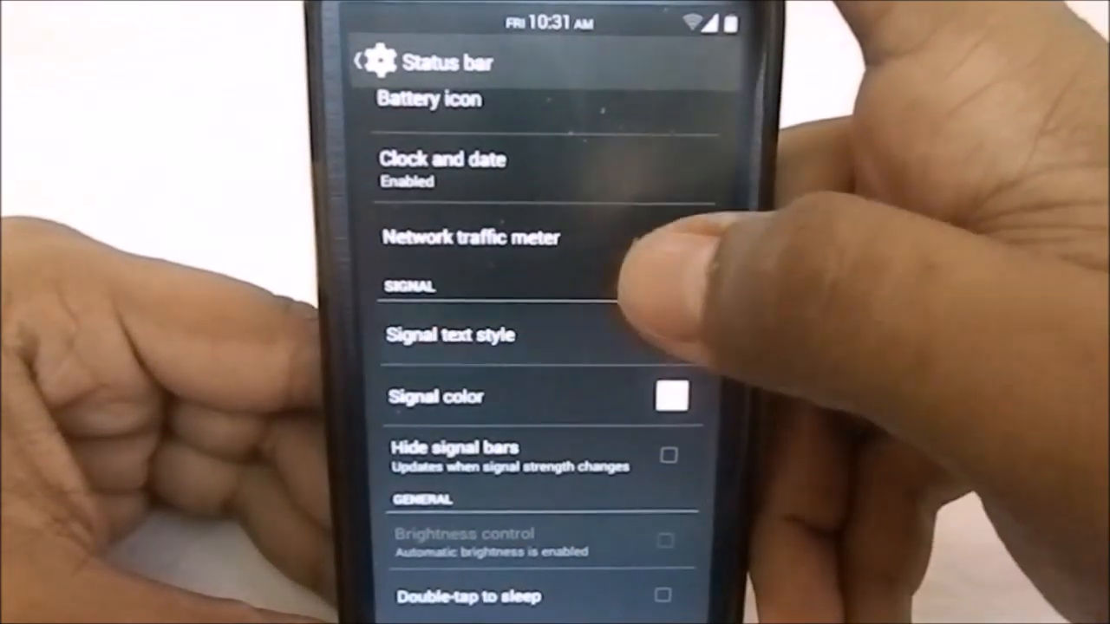
scroll("down", 3)
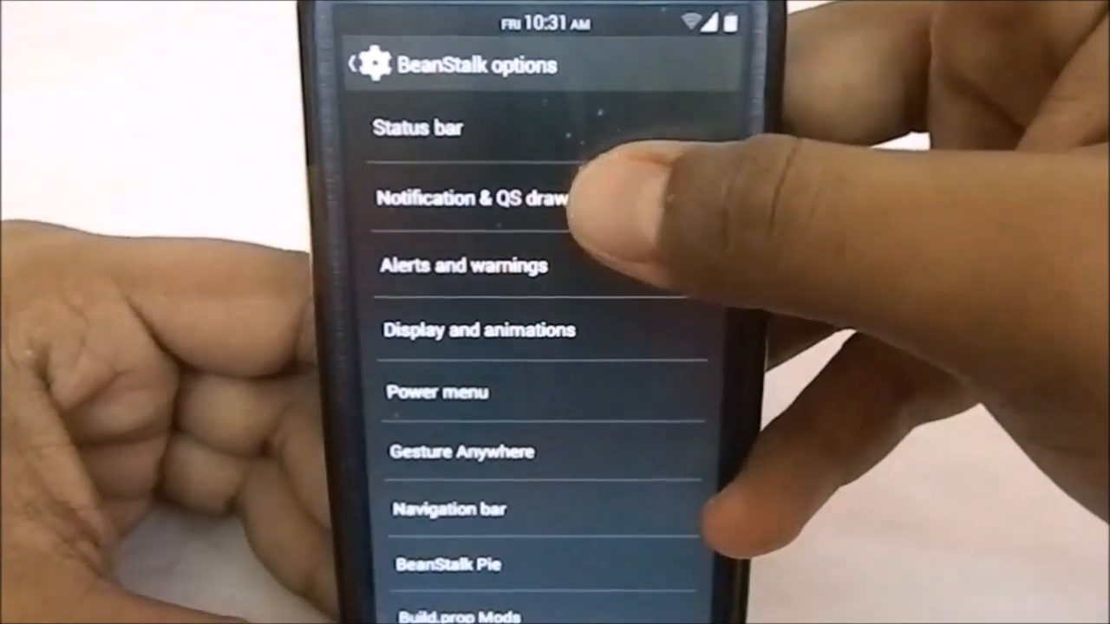
left_click(477, 199)
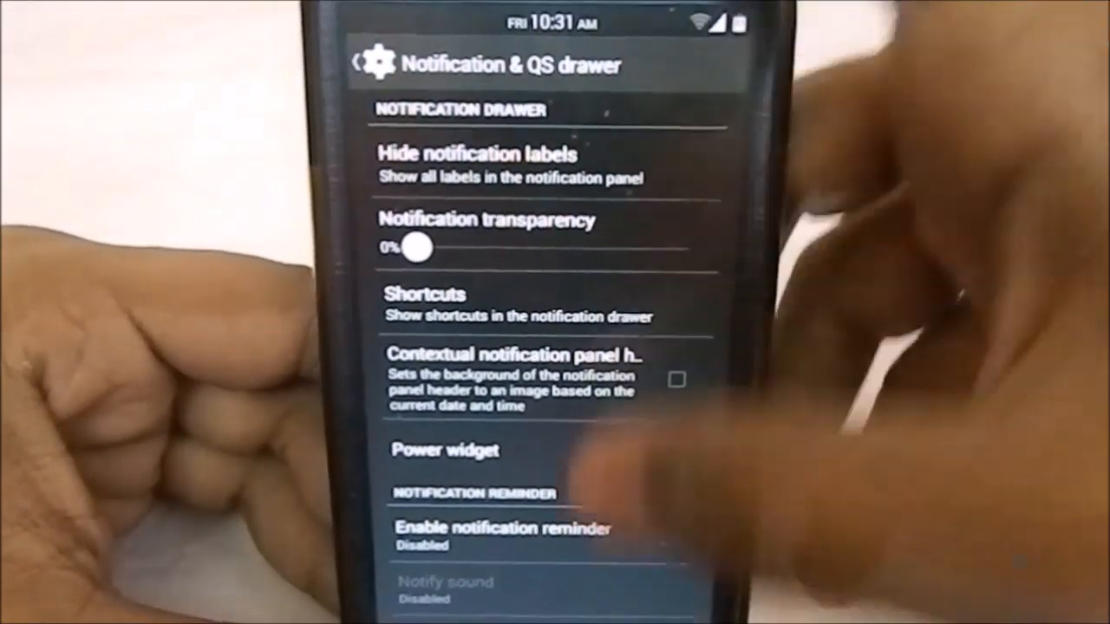
scroll("down", 3)
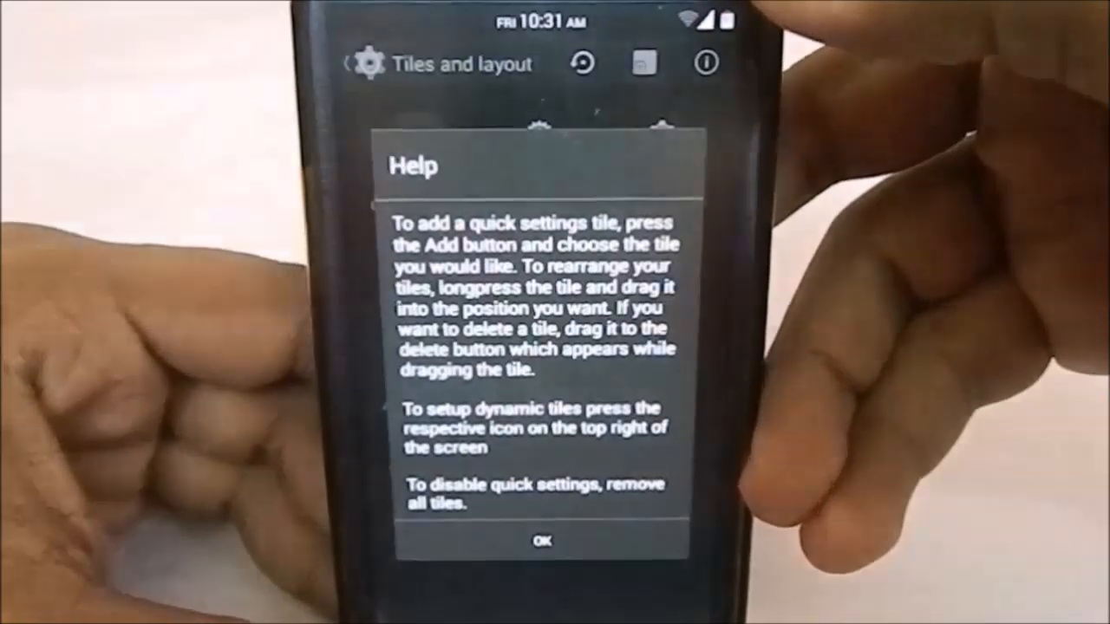
left_click(541, 538)
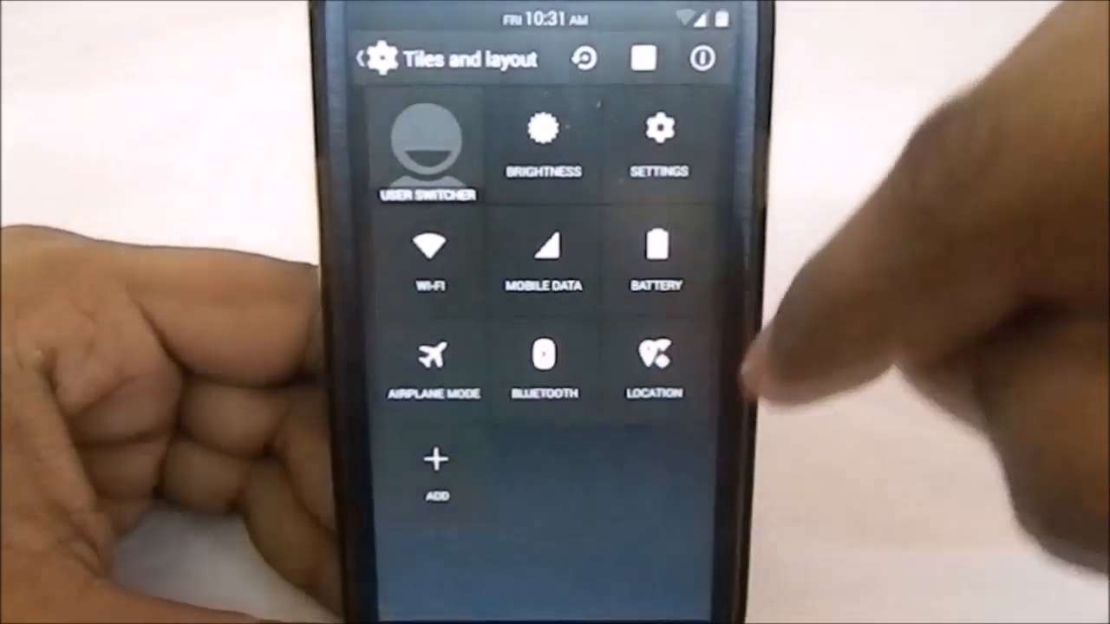
left_click(436, 464)
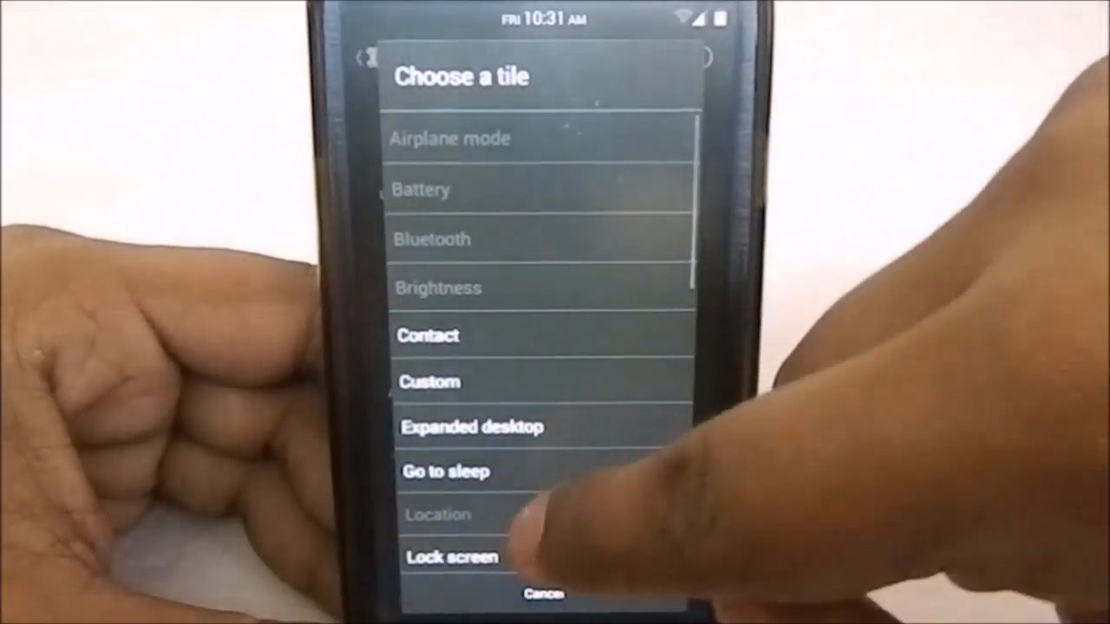
scroll("down", 3)
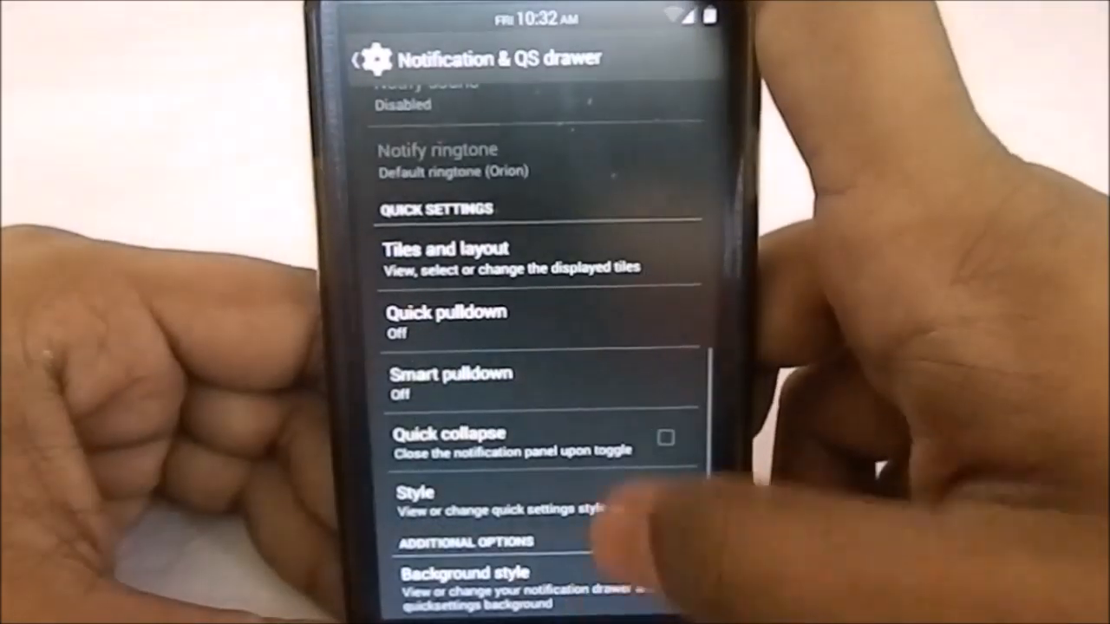
left_click(364, 58)
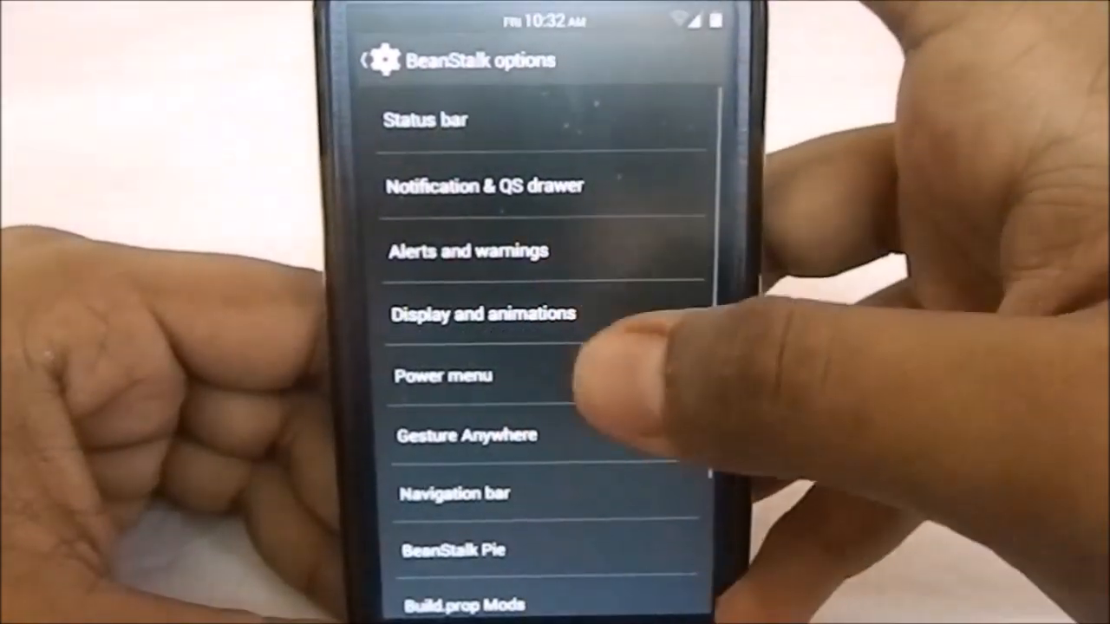
Step: Look over Alerts and warnings, then move on to Display and animations
left_click(471, 252)
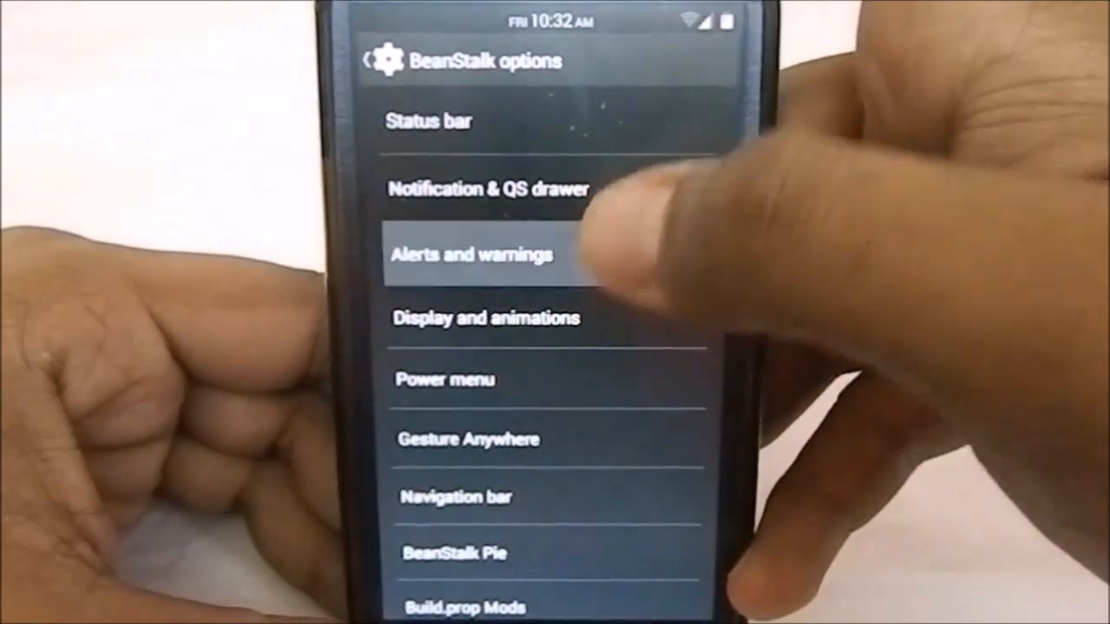
left_click(472, 254)
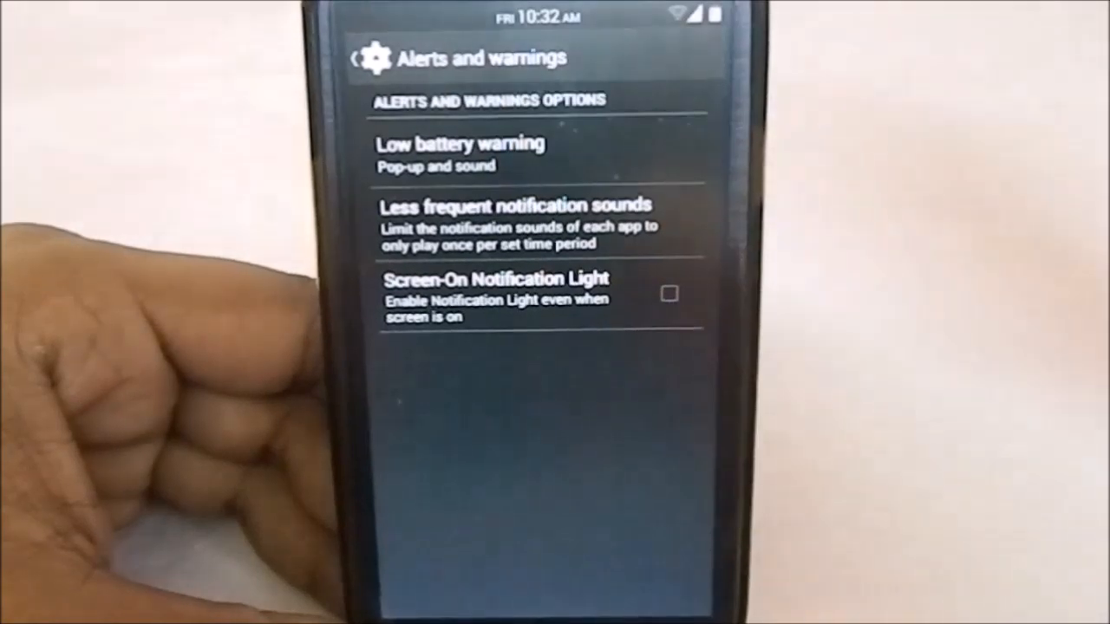
left_click(459, 152)
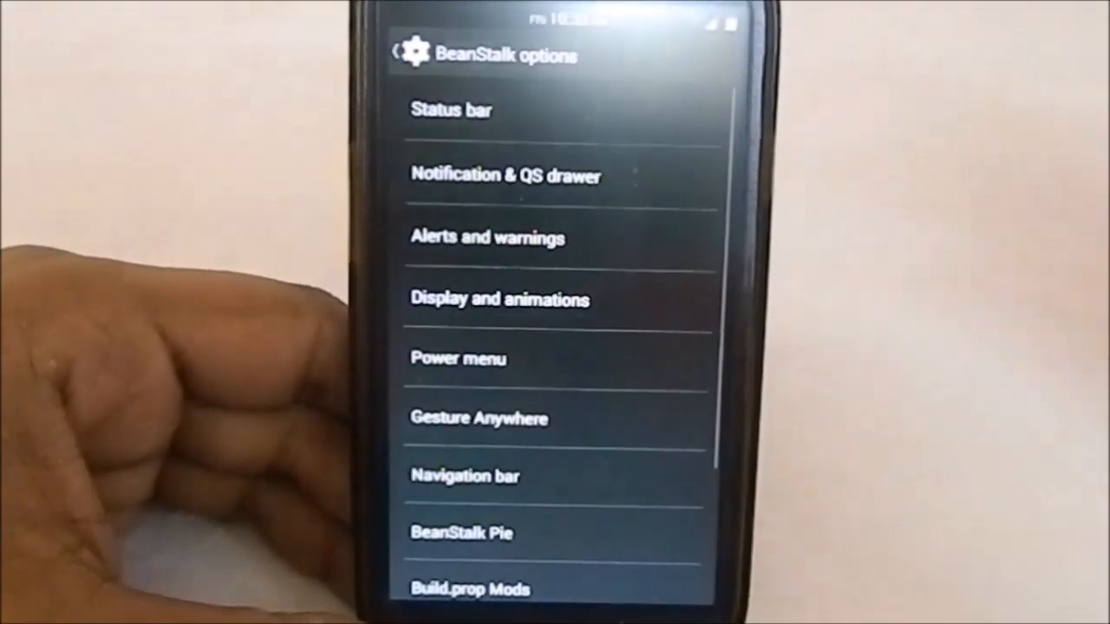
left_click(498, 298)
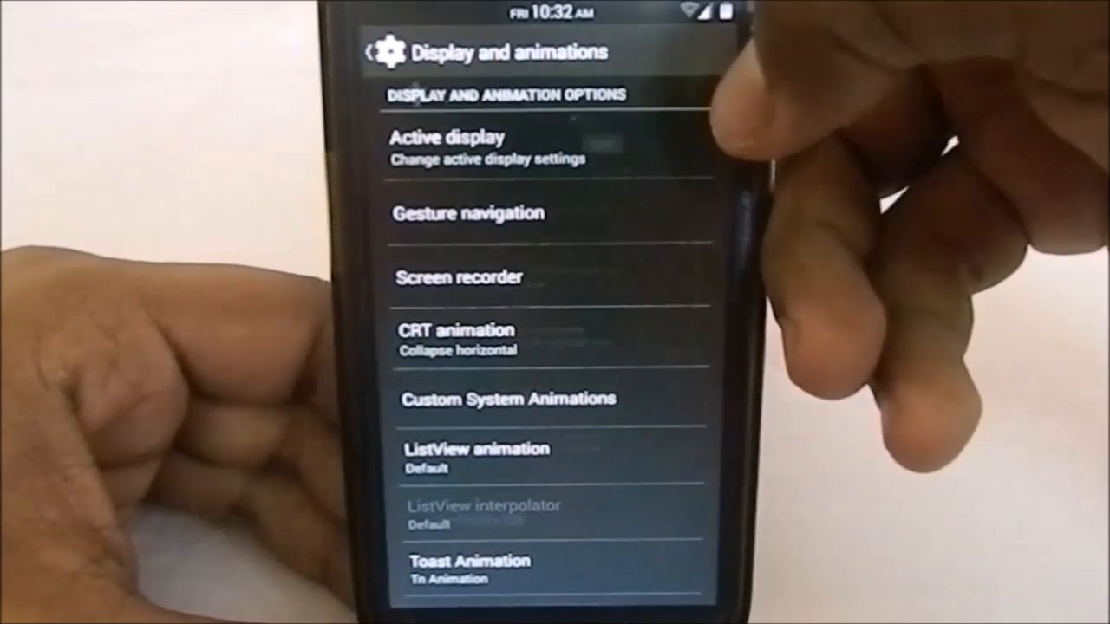
left_click(447, 137)
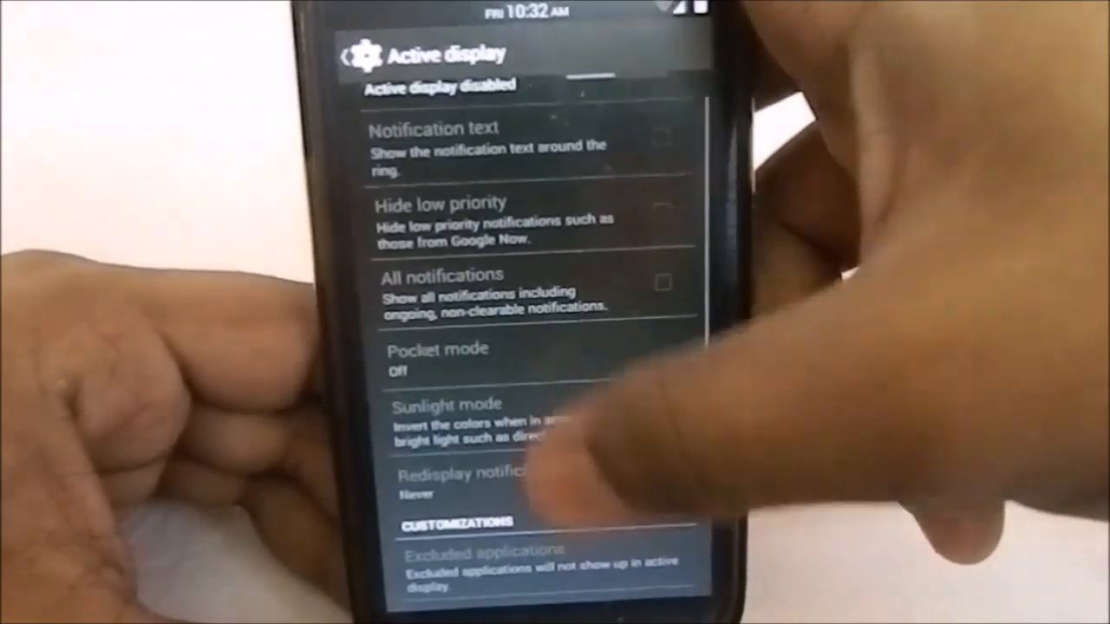
scroll("down", 3)
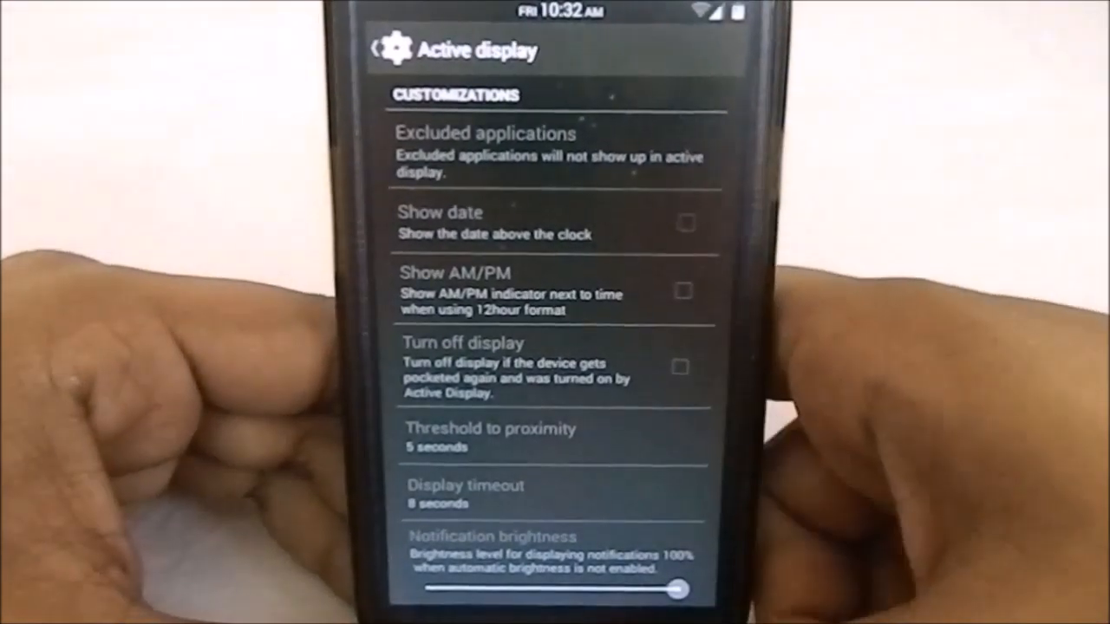
left_click(390, 50)
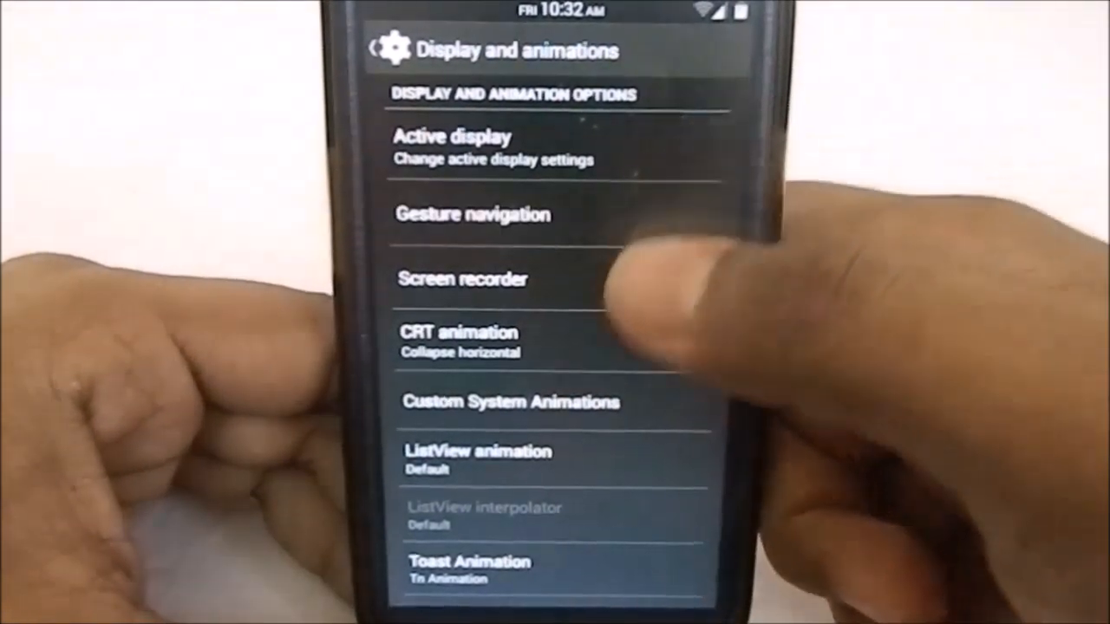
left_click(470, 214)
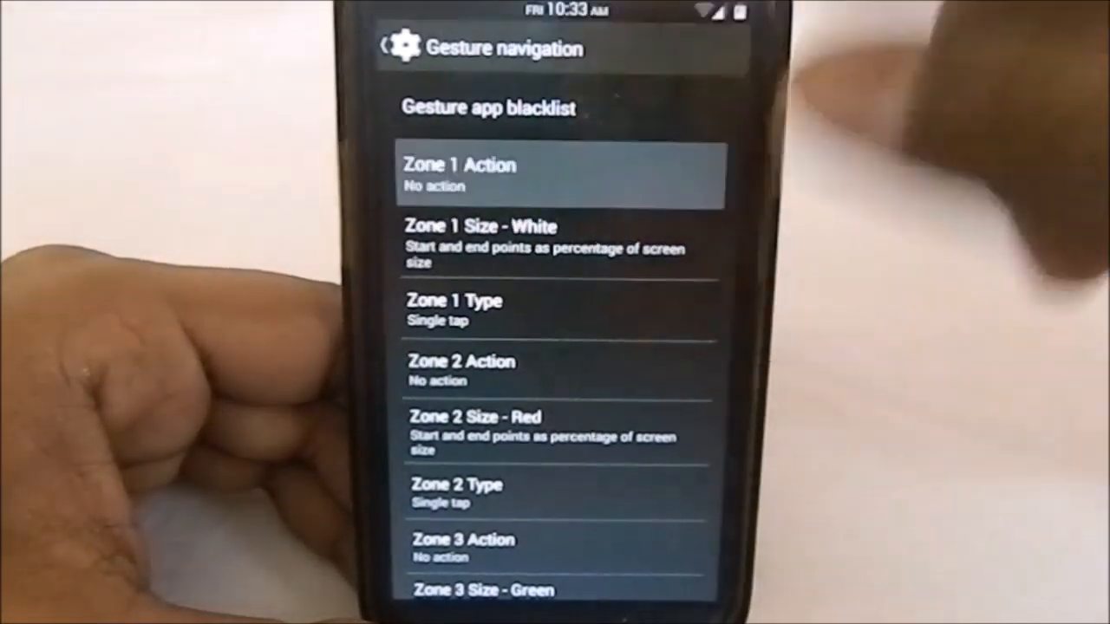
left_click(559, 174)
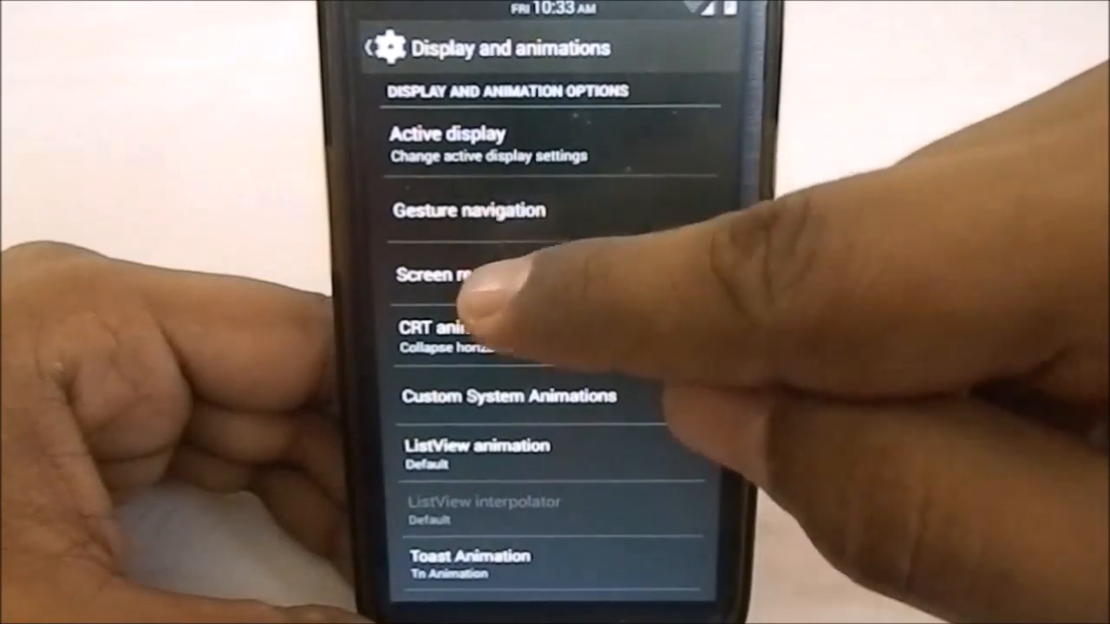
Step: Set CRT animation to Don't show and browse custom system animations
left_click(468, 276)
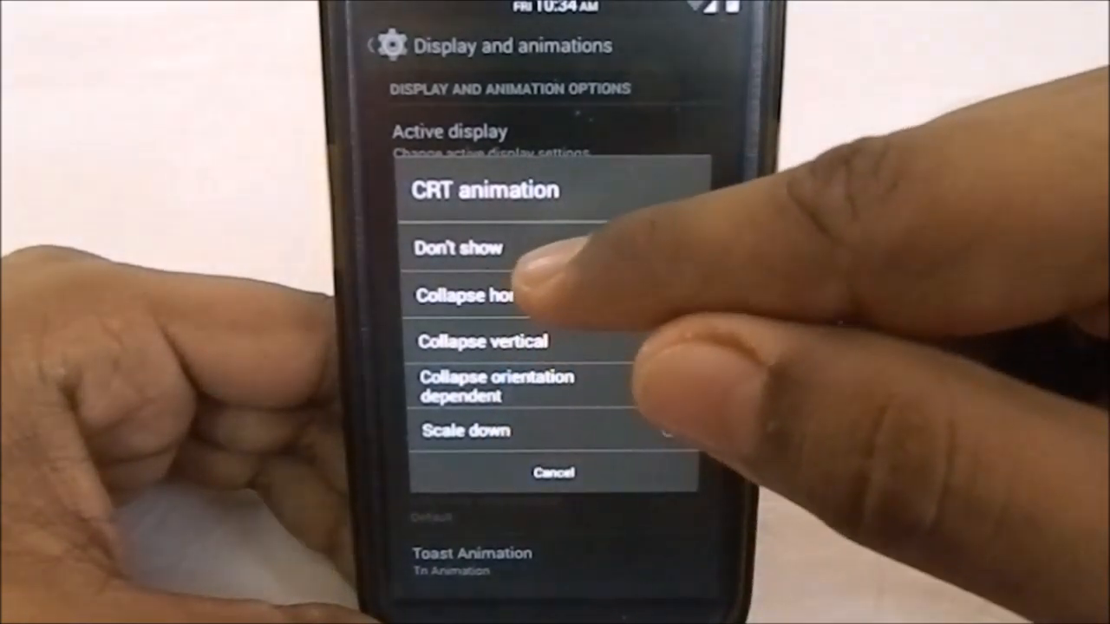
left_click(457, 247)
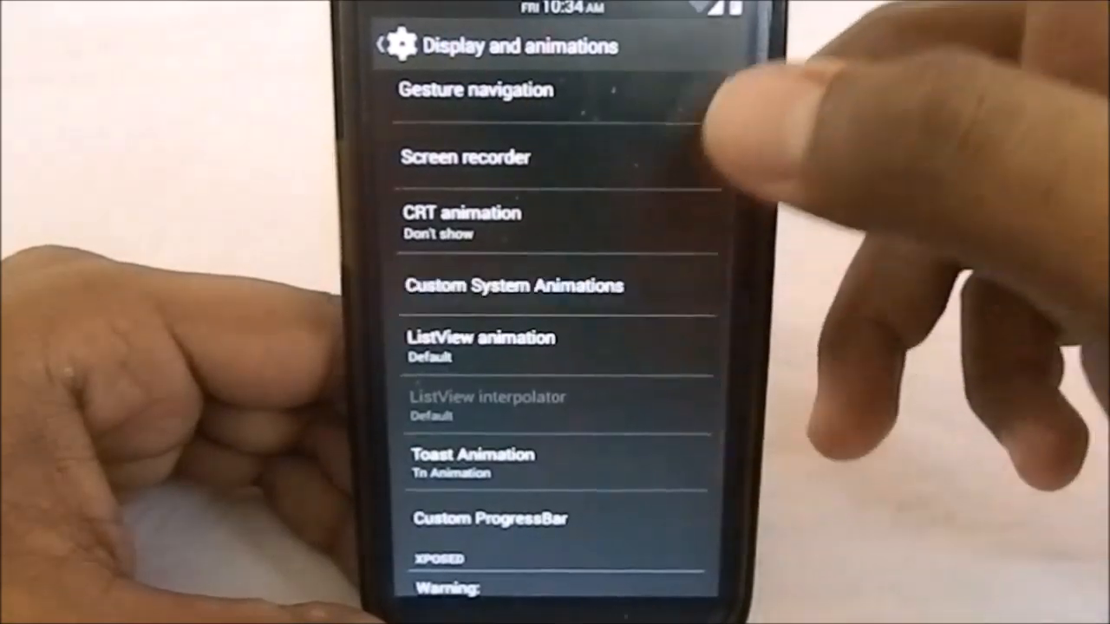
left_click(514, 285)
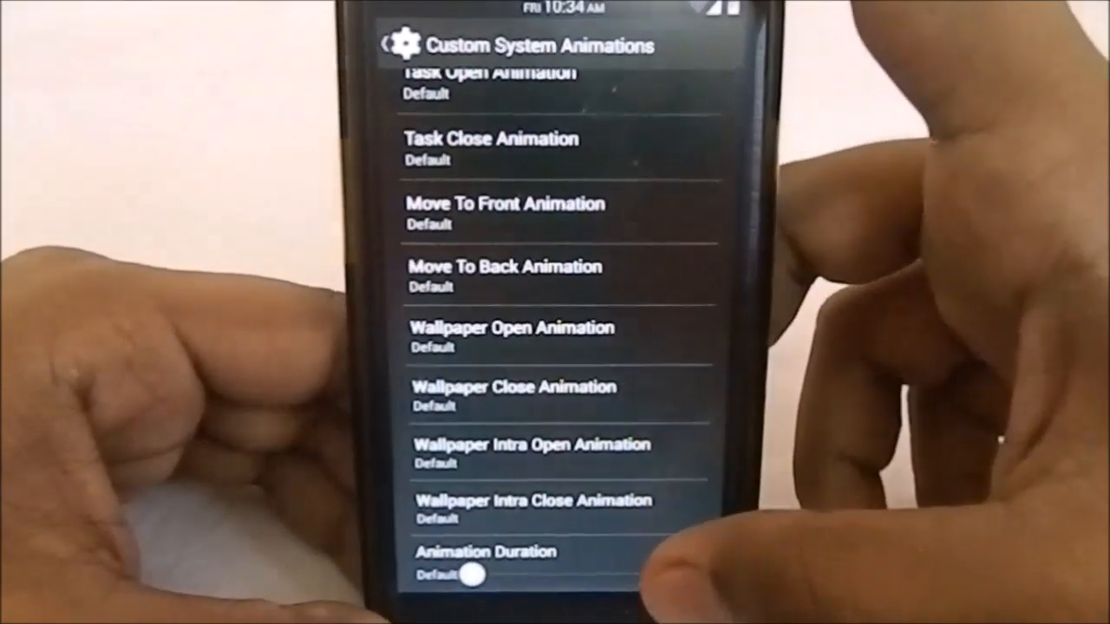
scroll("down", 3)
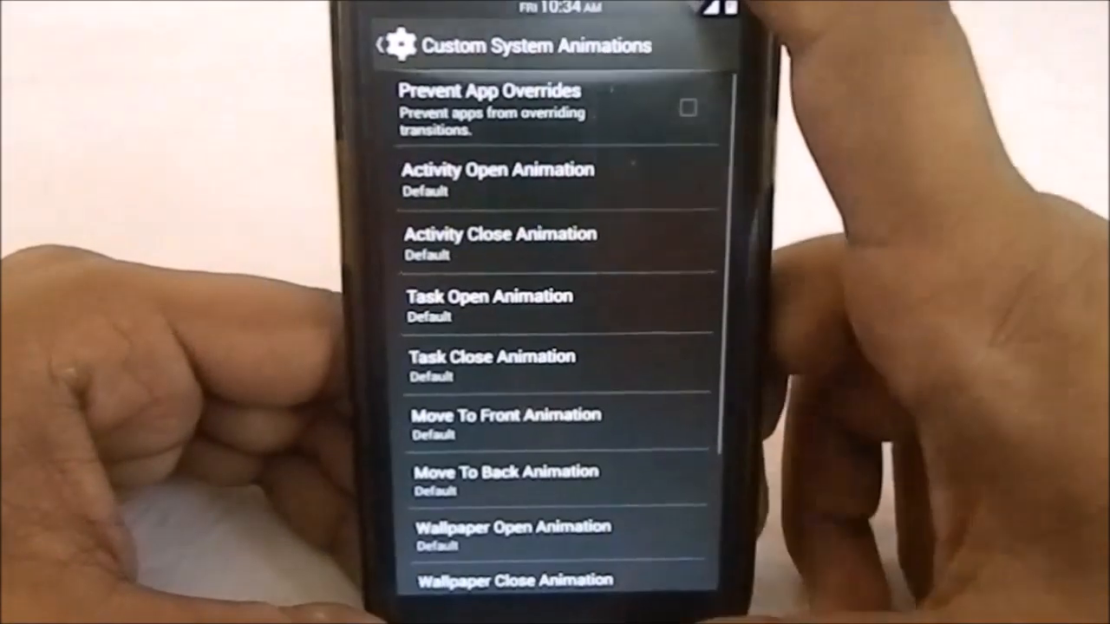
left_click(395, 44)
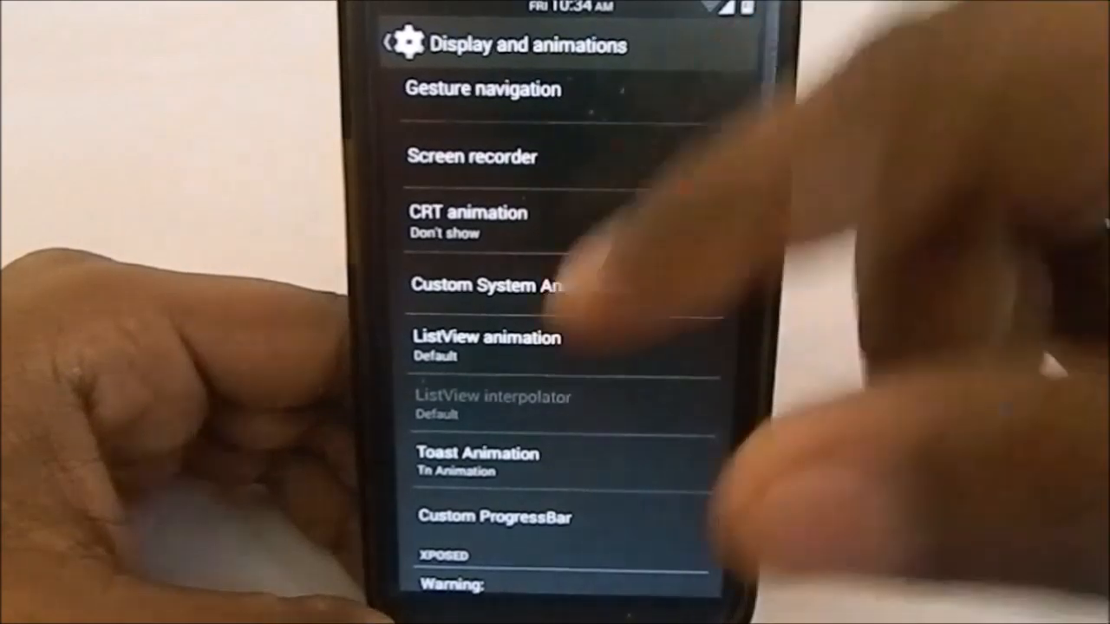
Step: Set the ListView animation to Alpha
left_click(485, 345)
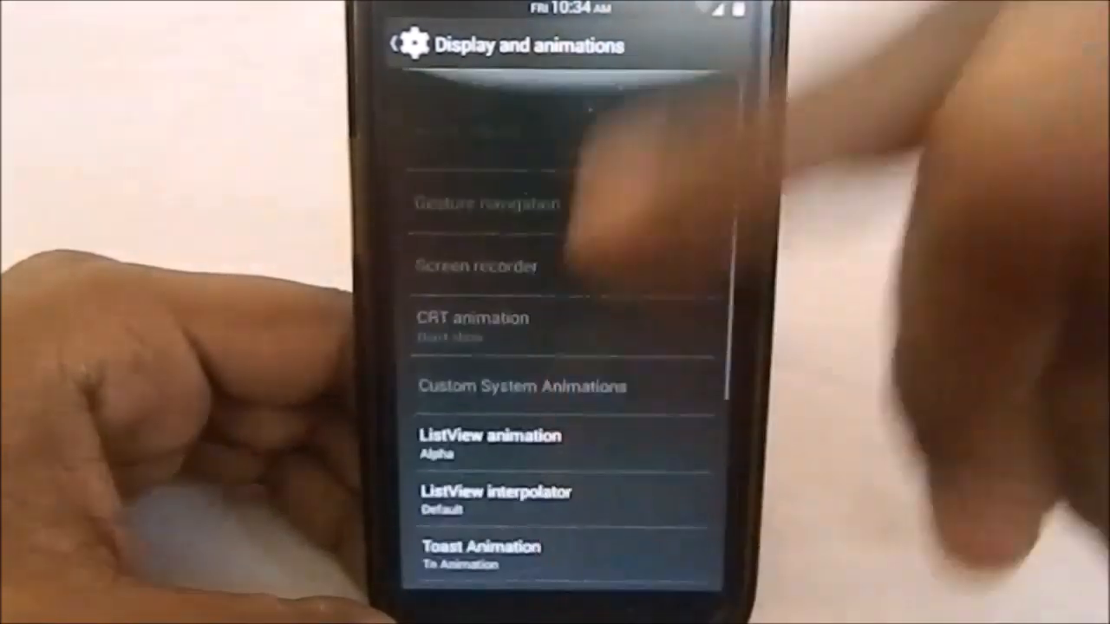
left_click(490, 442)
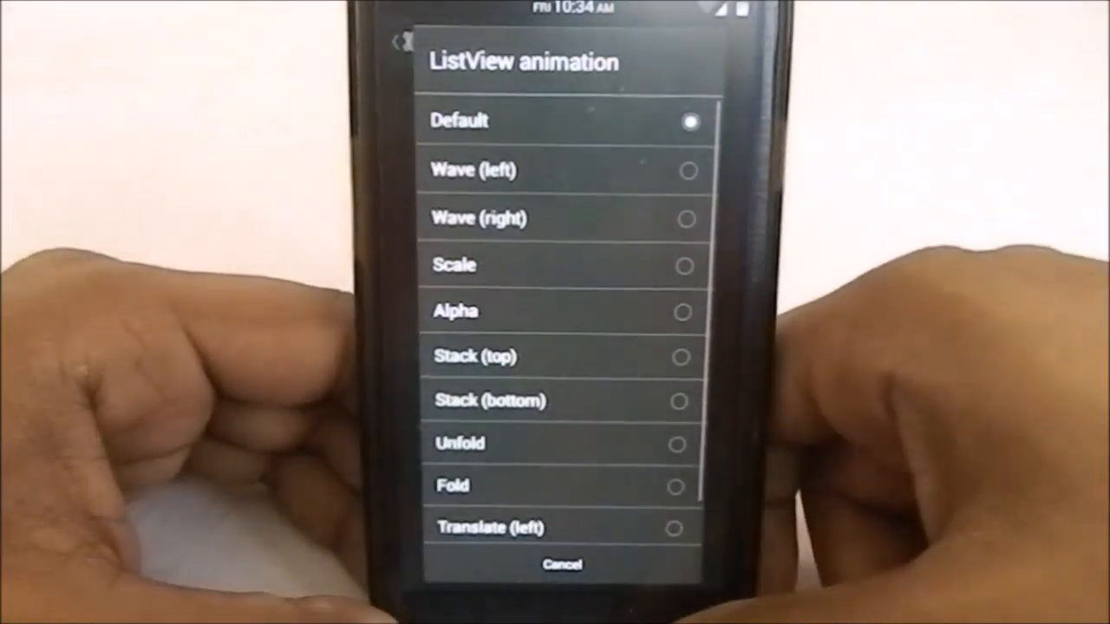
left_click(454, 310)
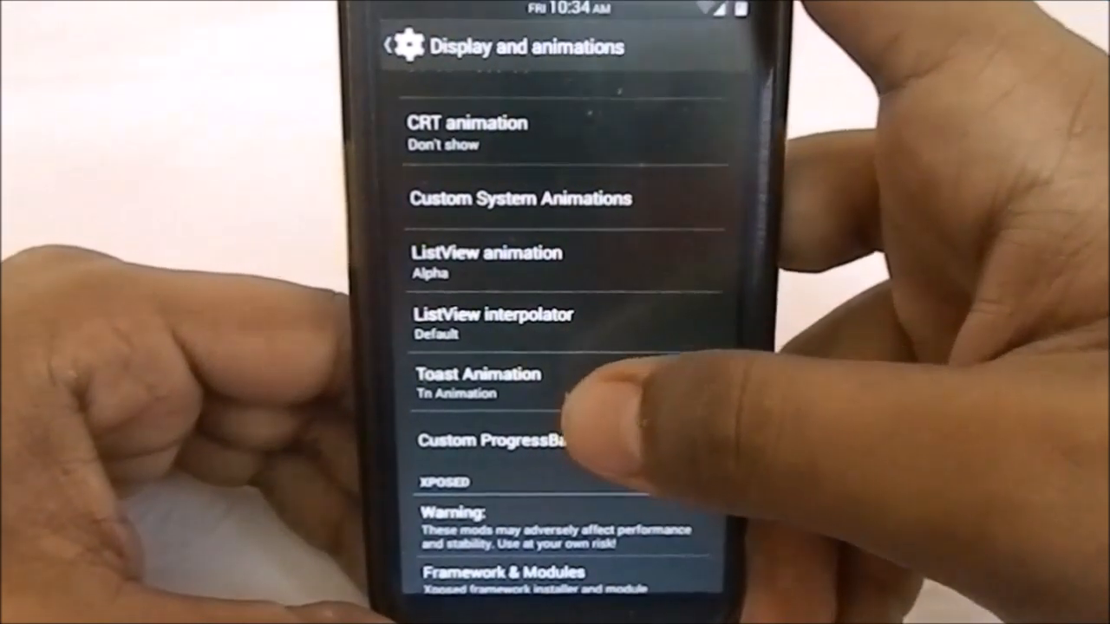
Step: Try sliding, grow-fade, GrowFadeCenter and Translucent toast animations
left_click(474, 383)
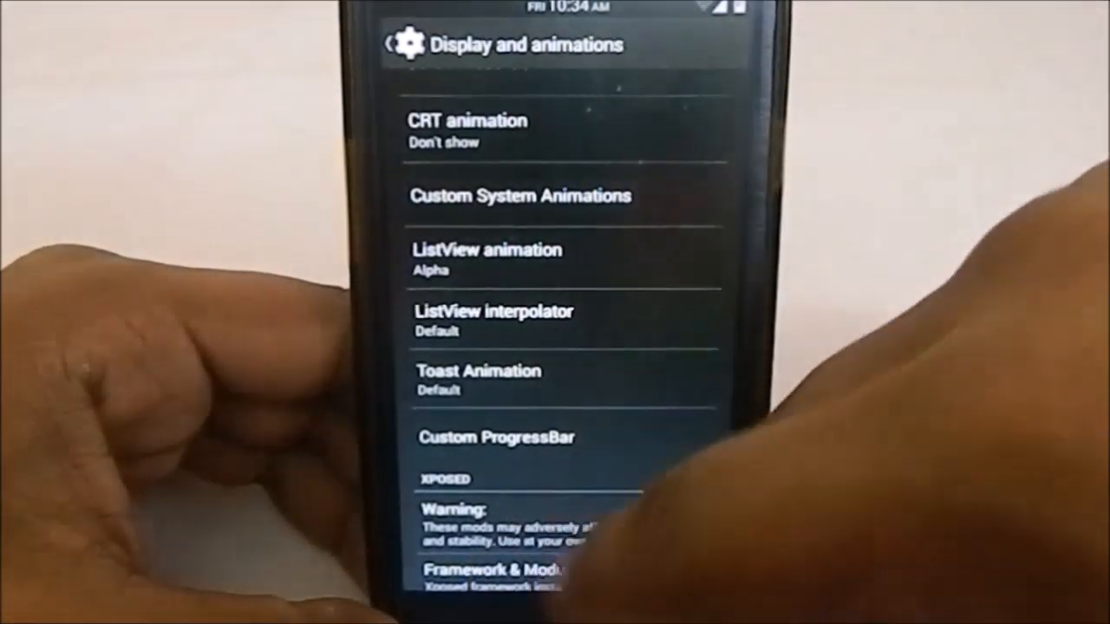
left_click(477, 370)
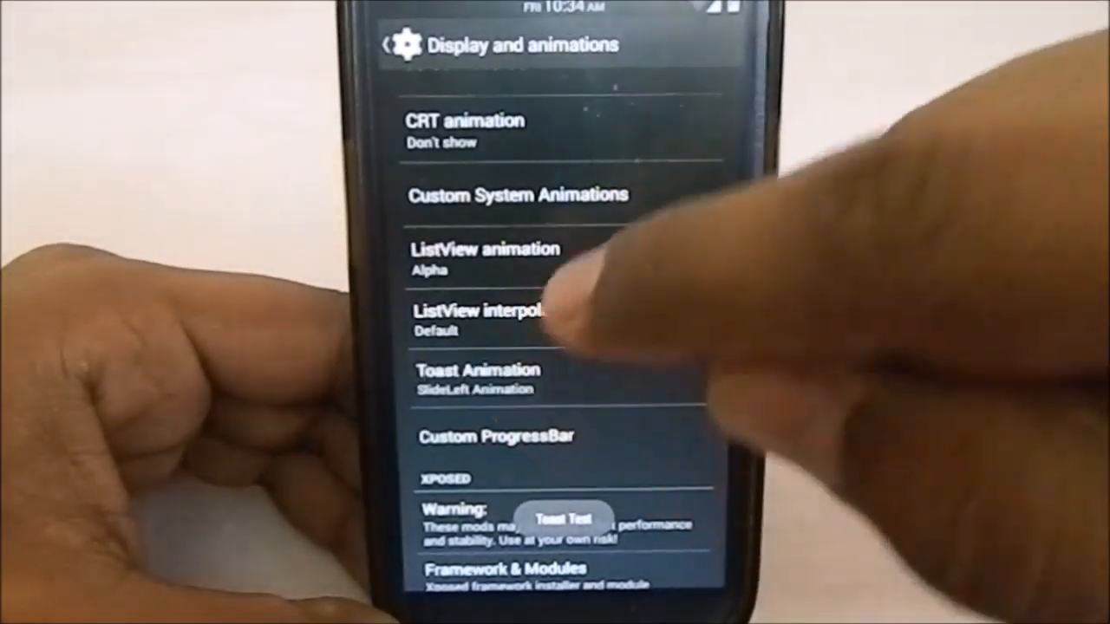
left_click(476, 368)
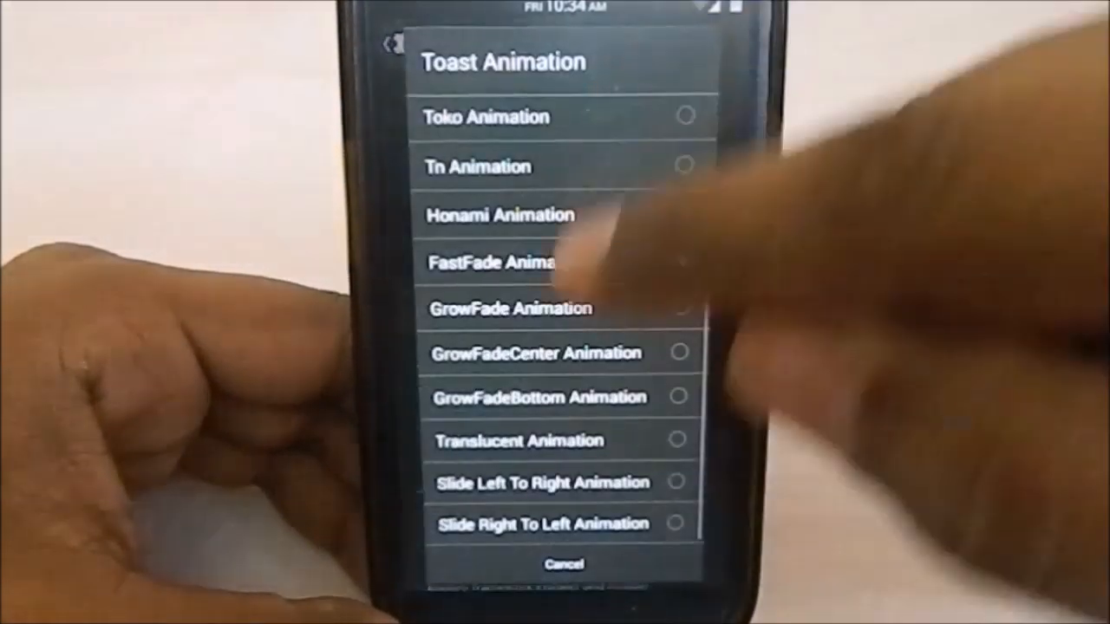
left_click(511, 308)
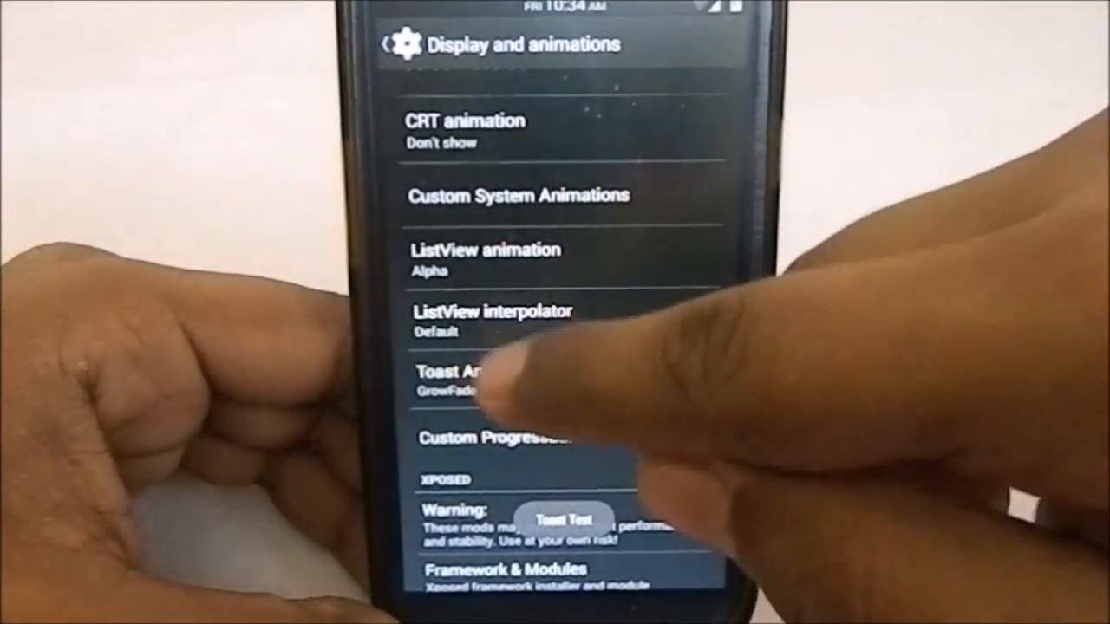
left_click(468, 382)
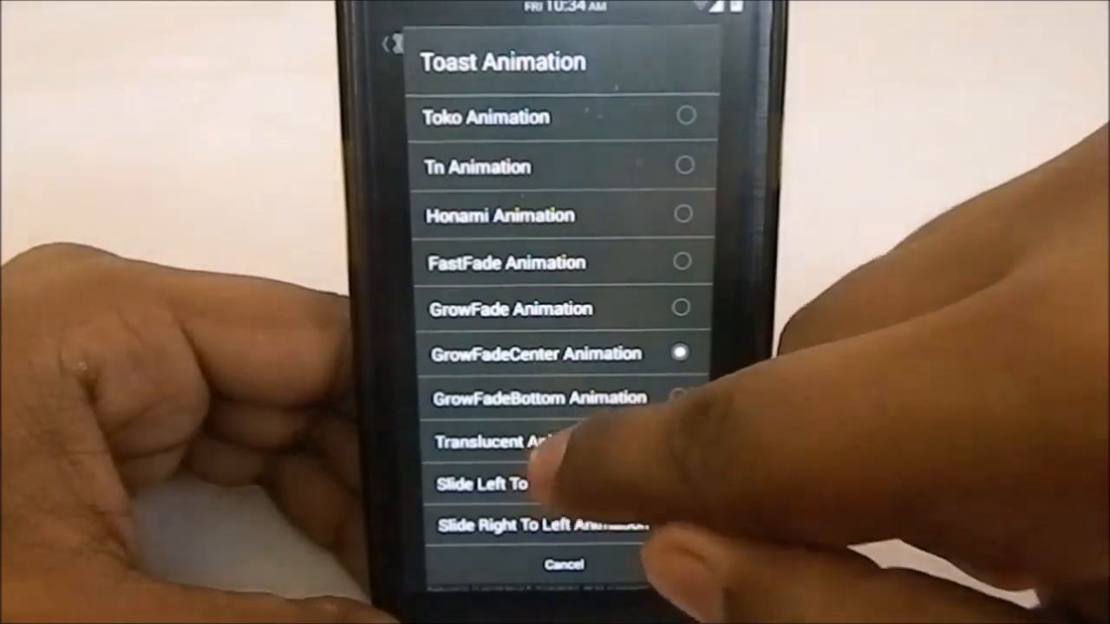
left_click(485, 441)
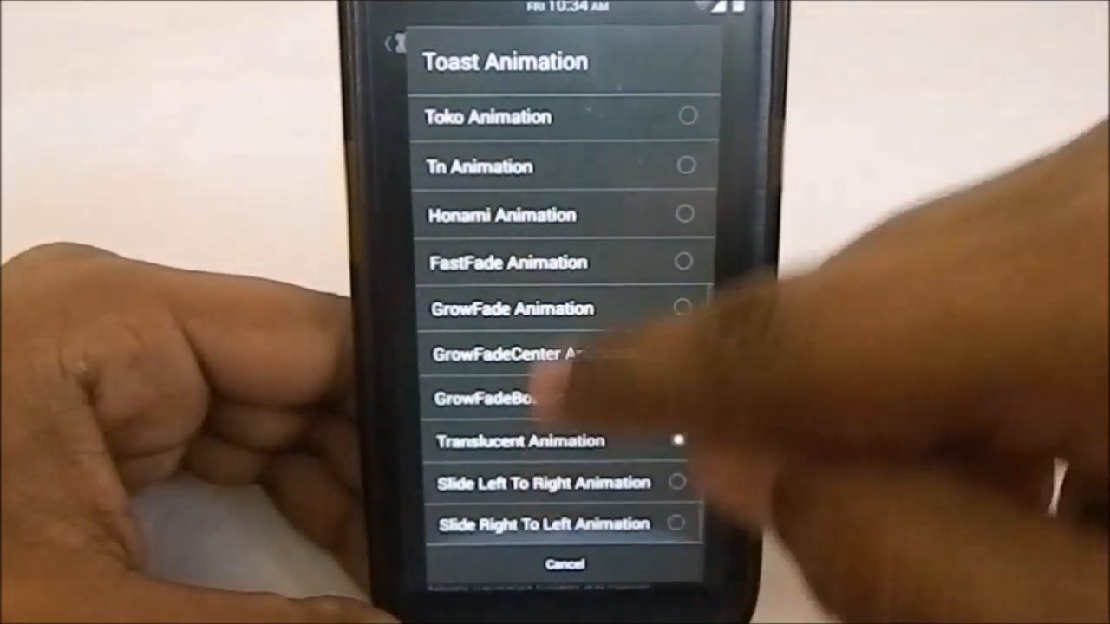
left_click(477, 167)
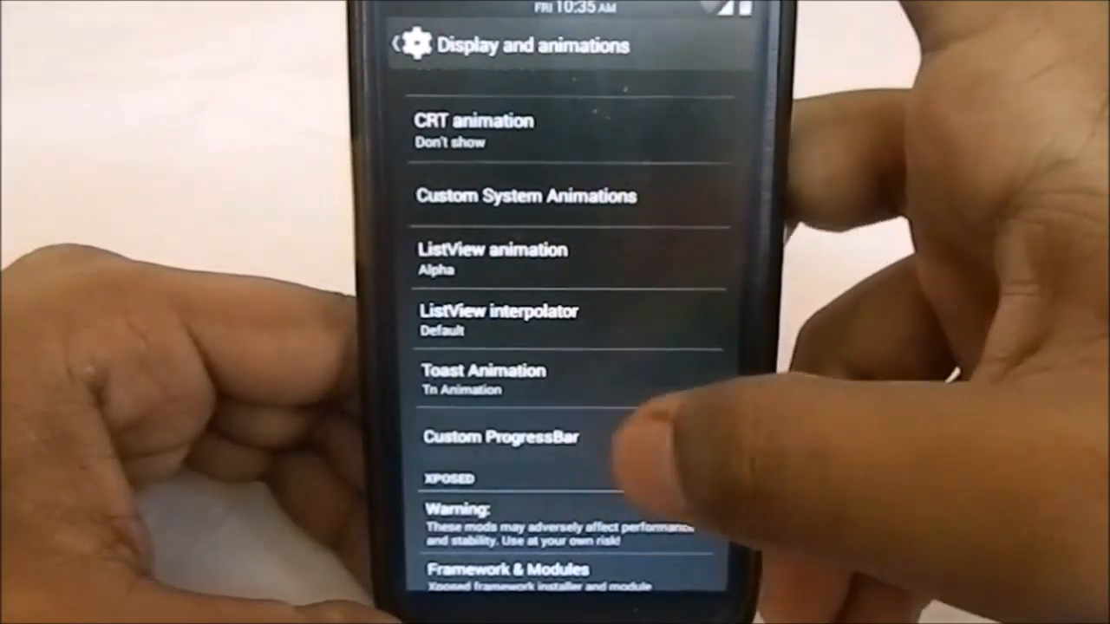
Step: Browse Custom ProgressBar, then open Xposed Installer and the Power menu settings
left_click(498, 437)
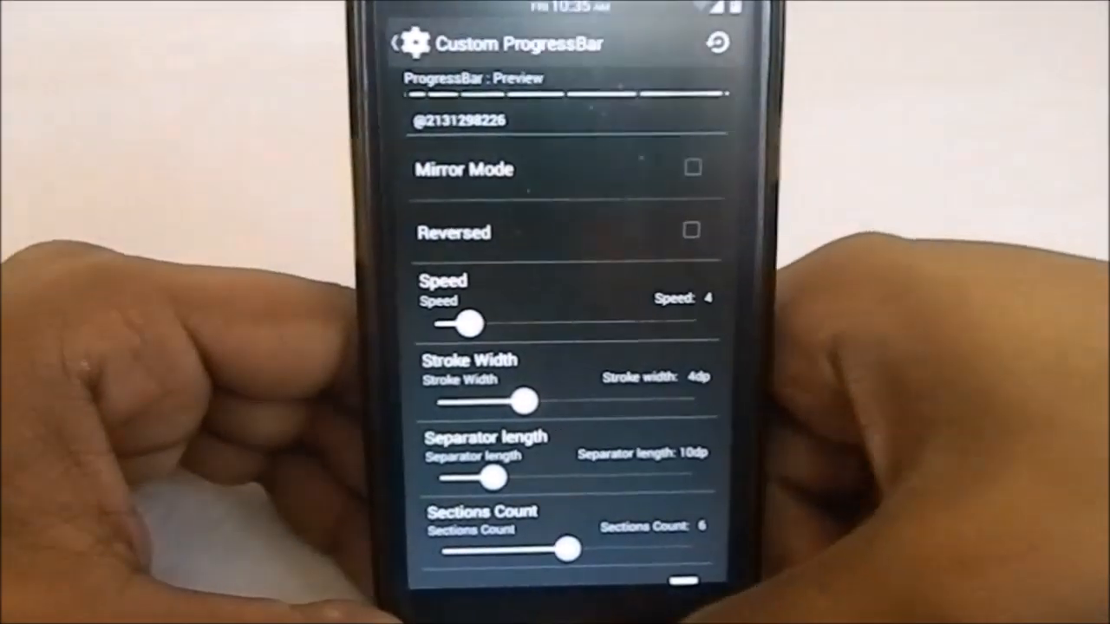
left_click(403, 43)
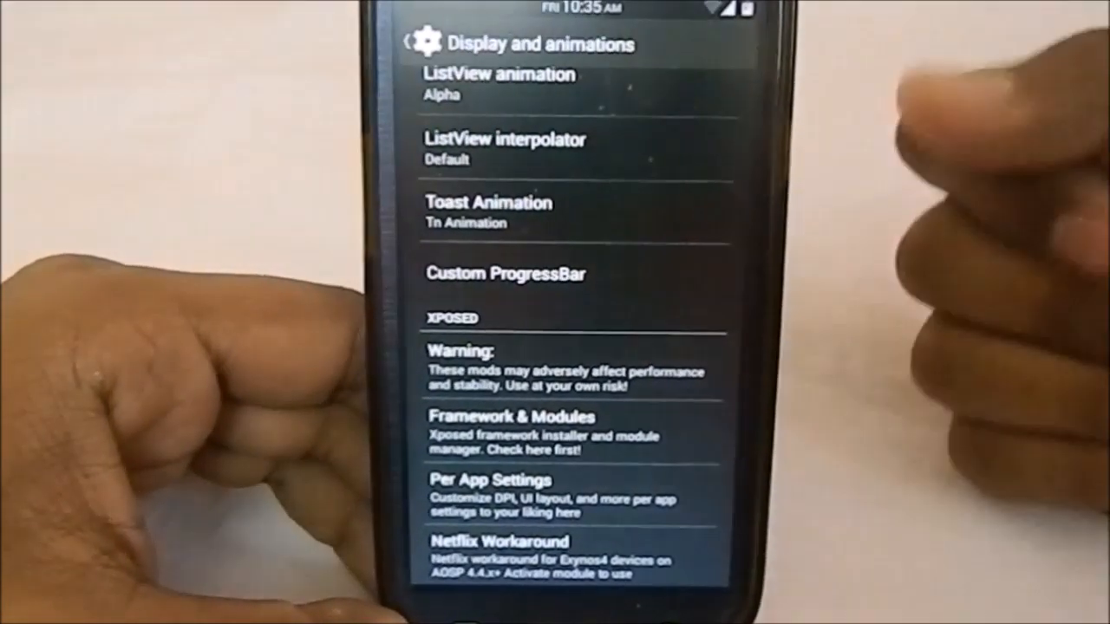
left_click(555, 364)
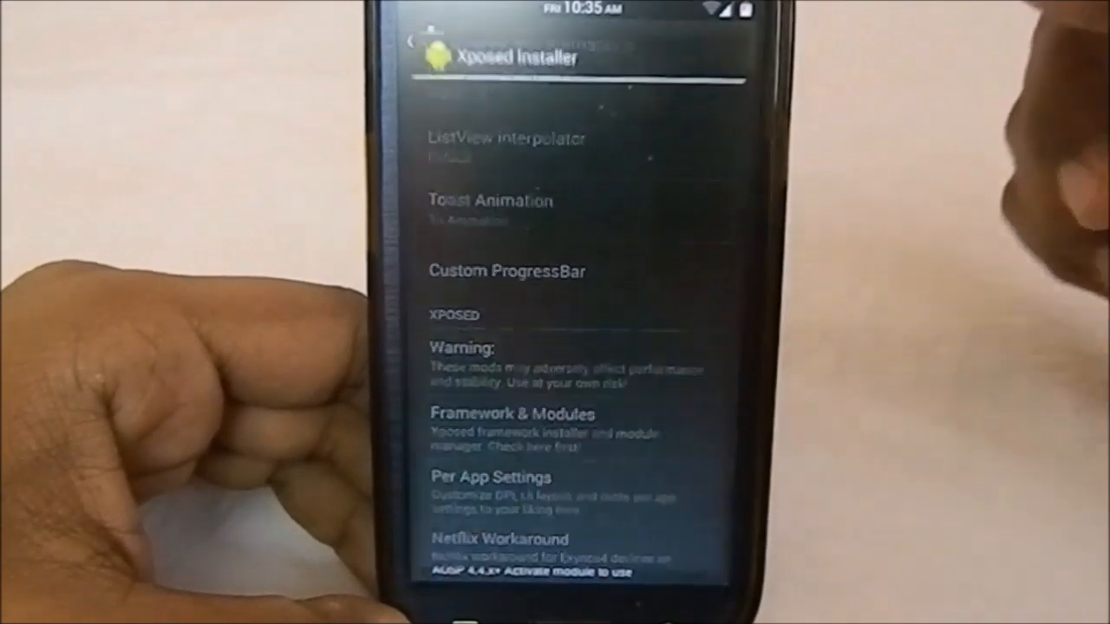
left_click(510, 413)
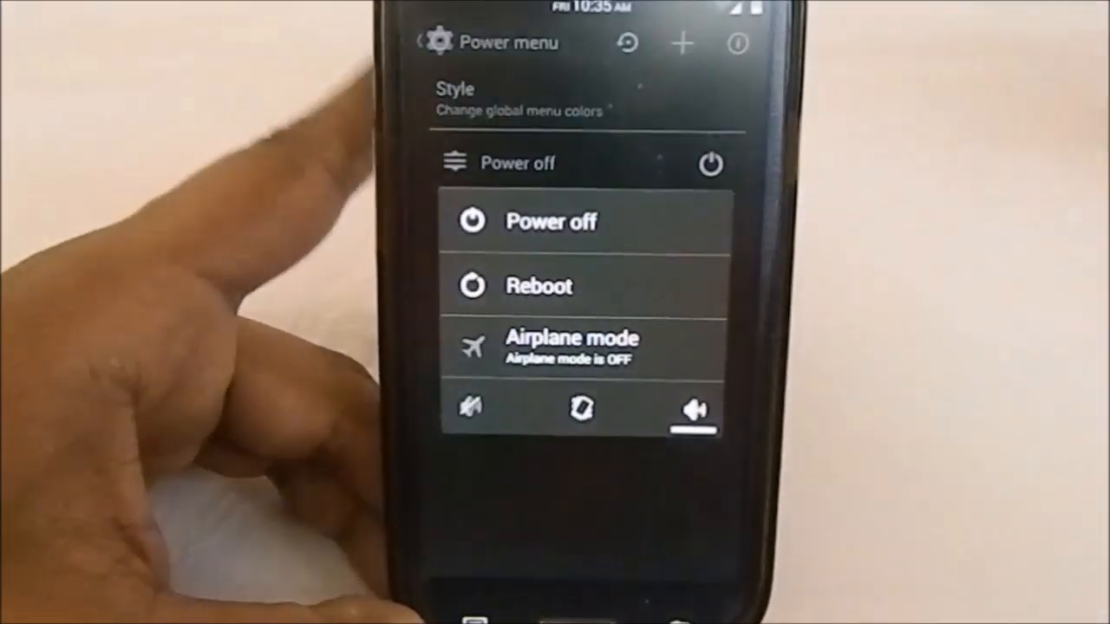
Step: Leave Power menu, browse the navigation bar Buttons page, and back out to BeanStalk options
left_click(421, 42)
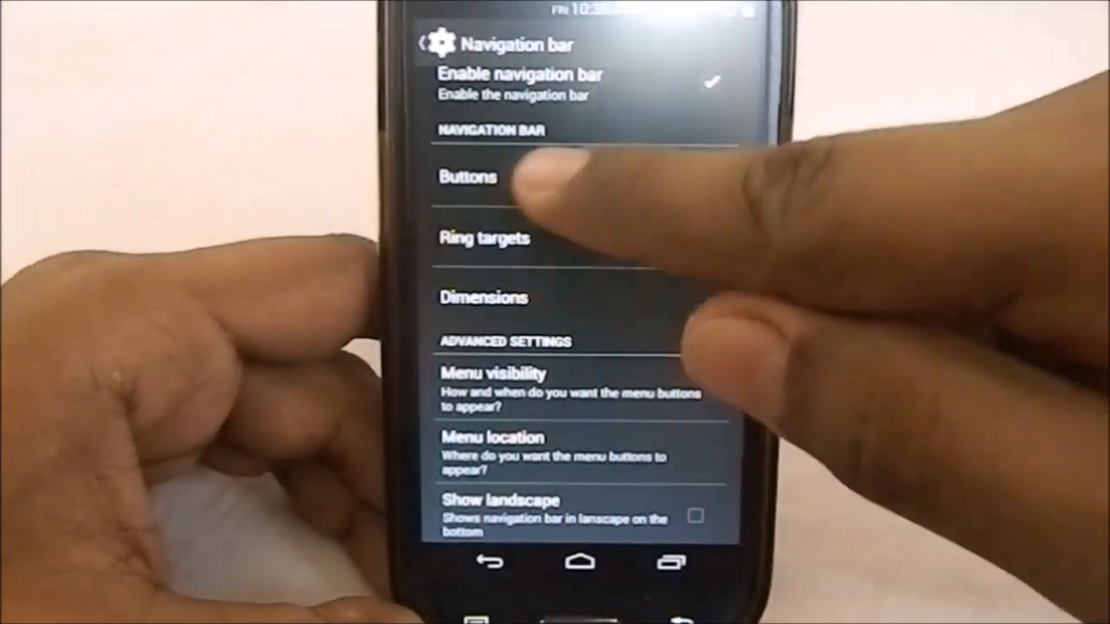
left_click(466, 177)
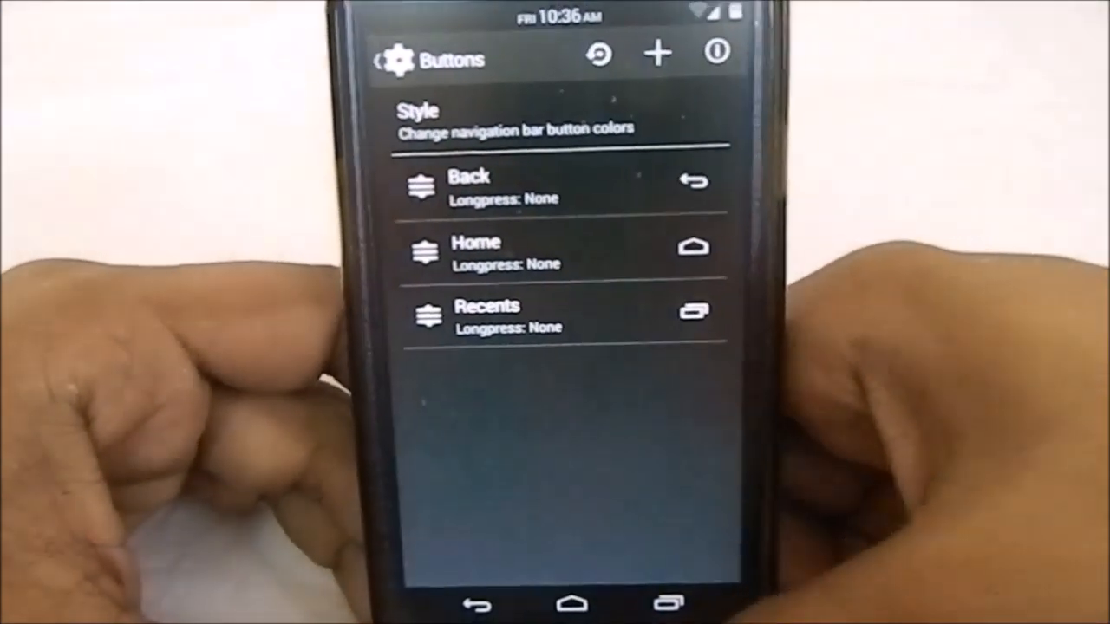
left_click(388, 58)
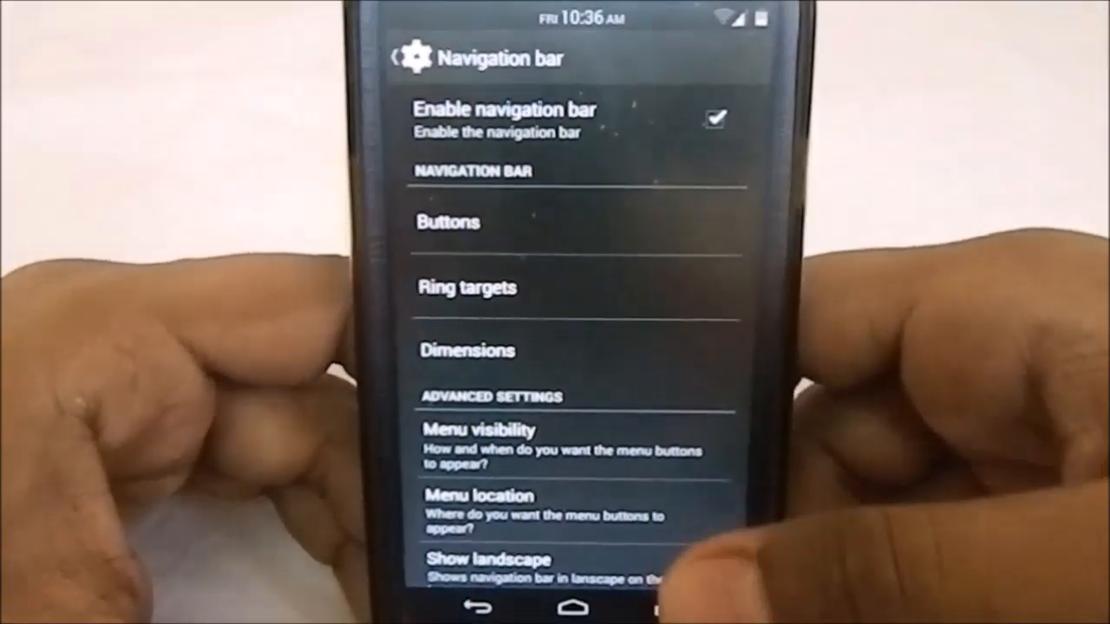
left_click(408, 58)
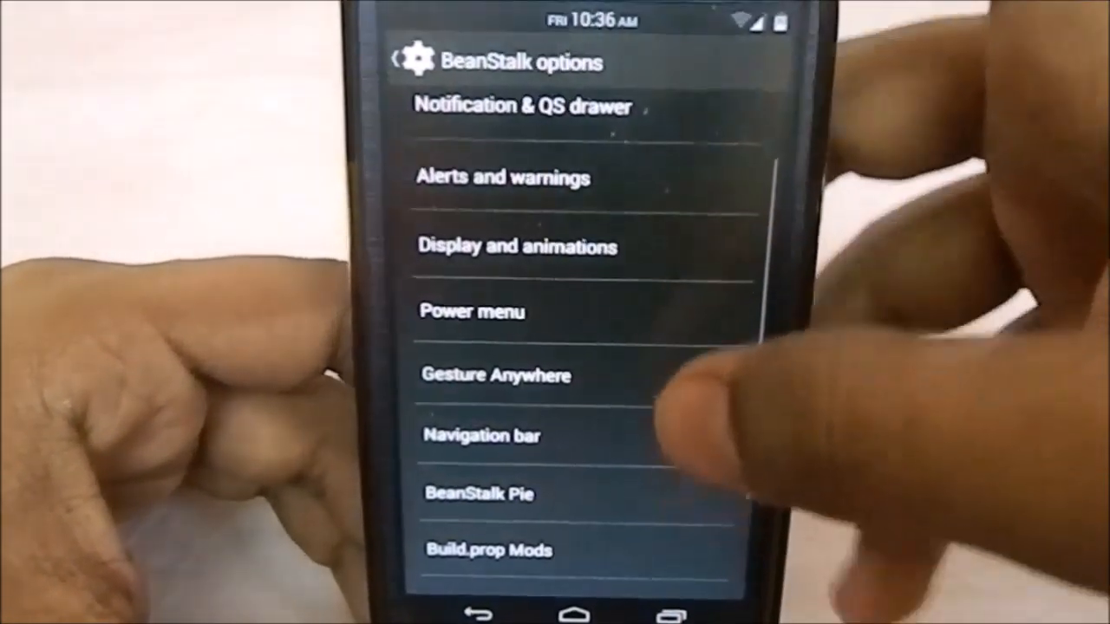
left_click(482, 492)
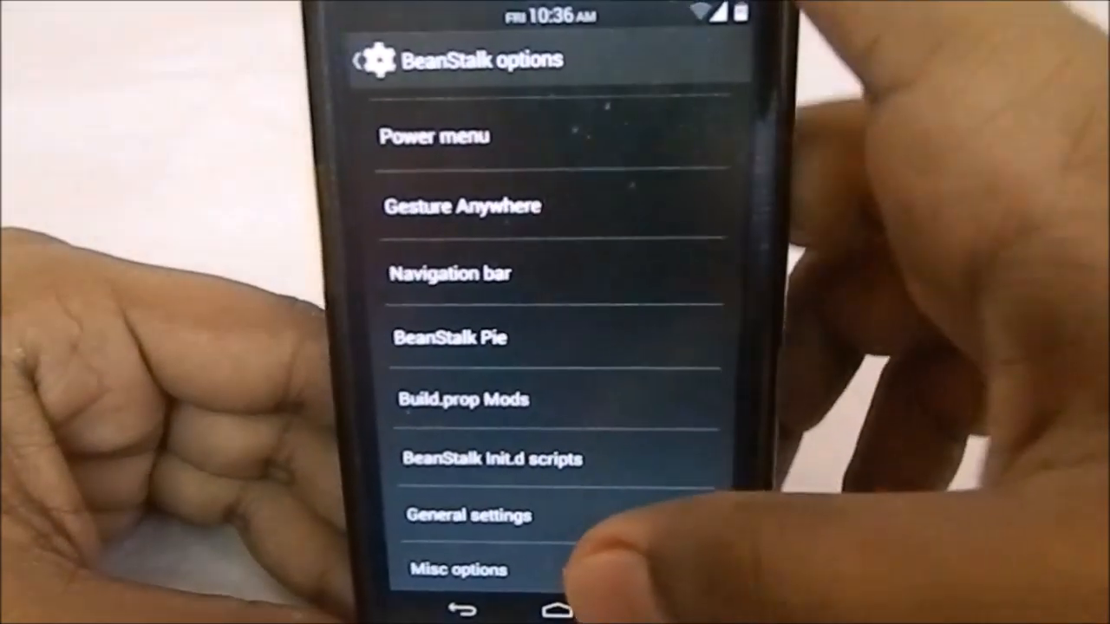
left_click(467, 514)
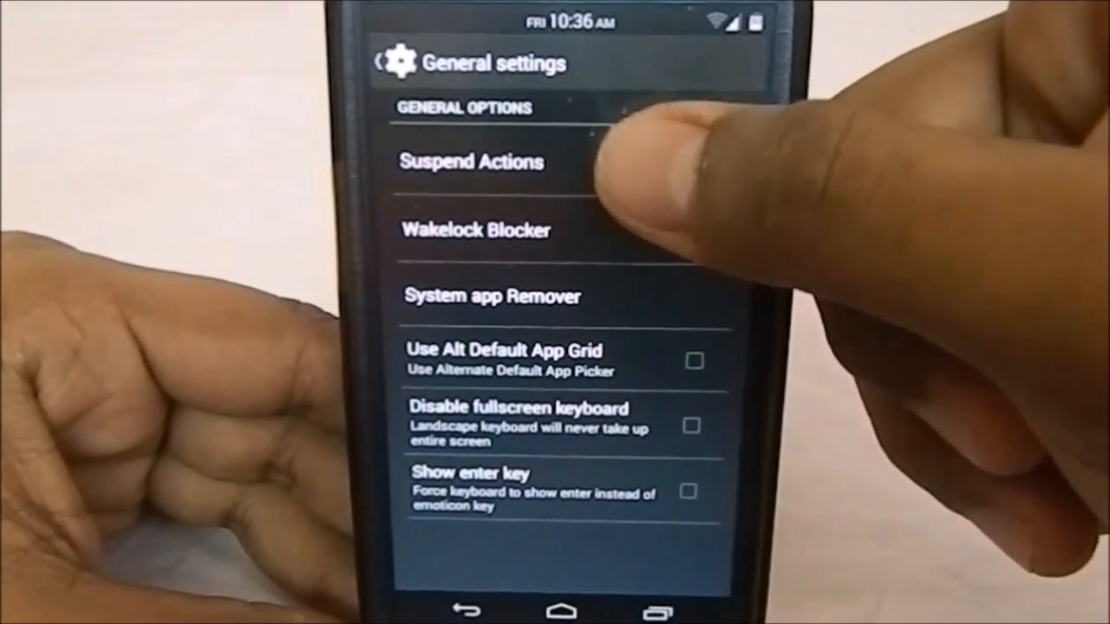
left_click(471, 161)
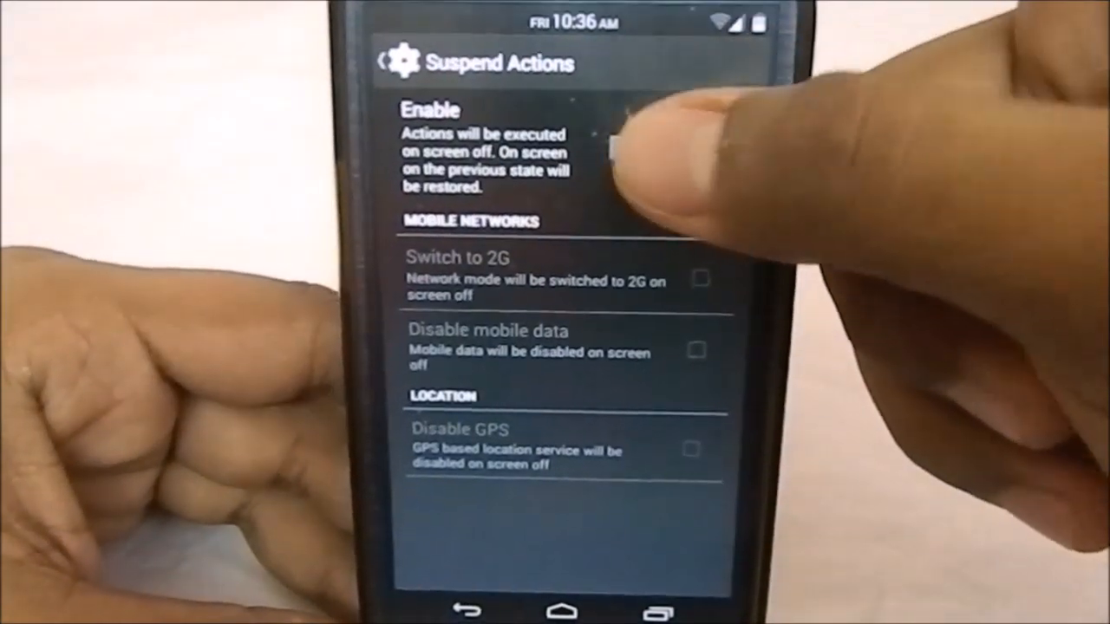
left_click(659, 146)
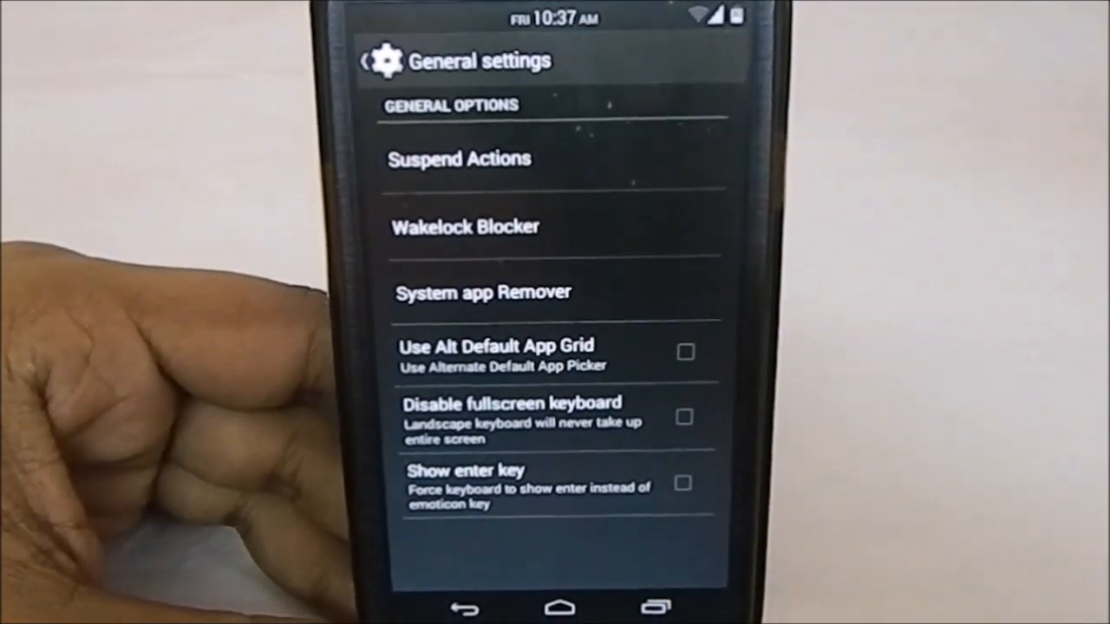
left_click(466, 226)
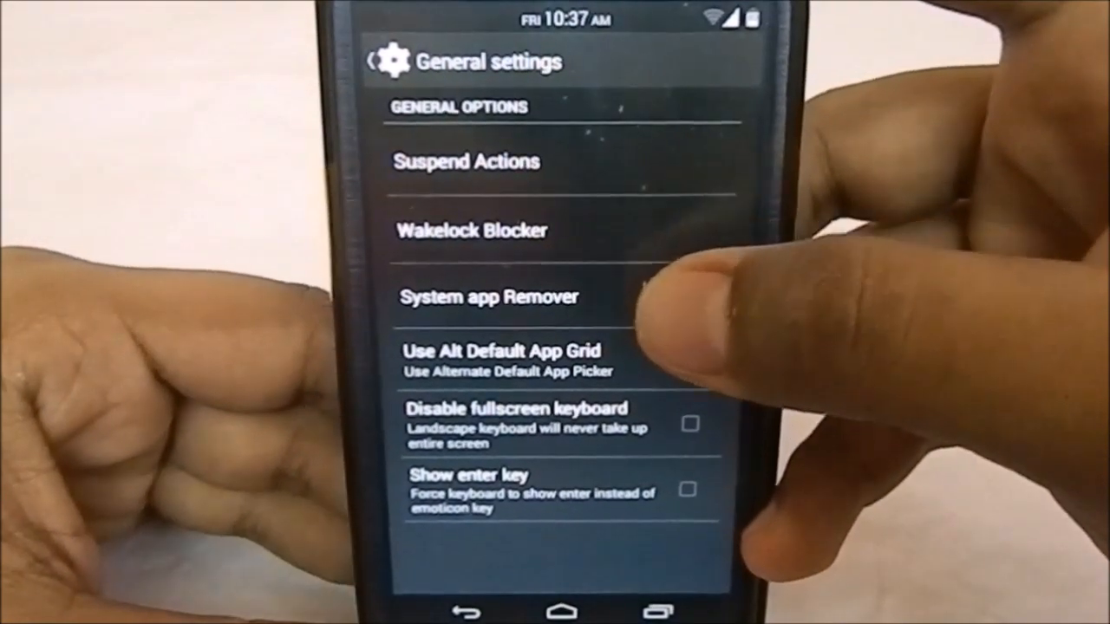
left_click(486, 296)
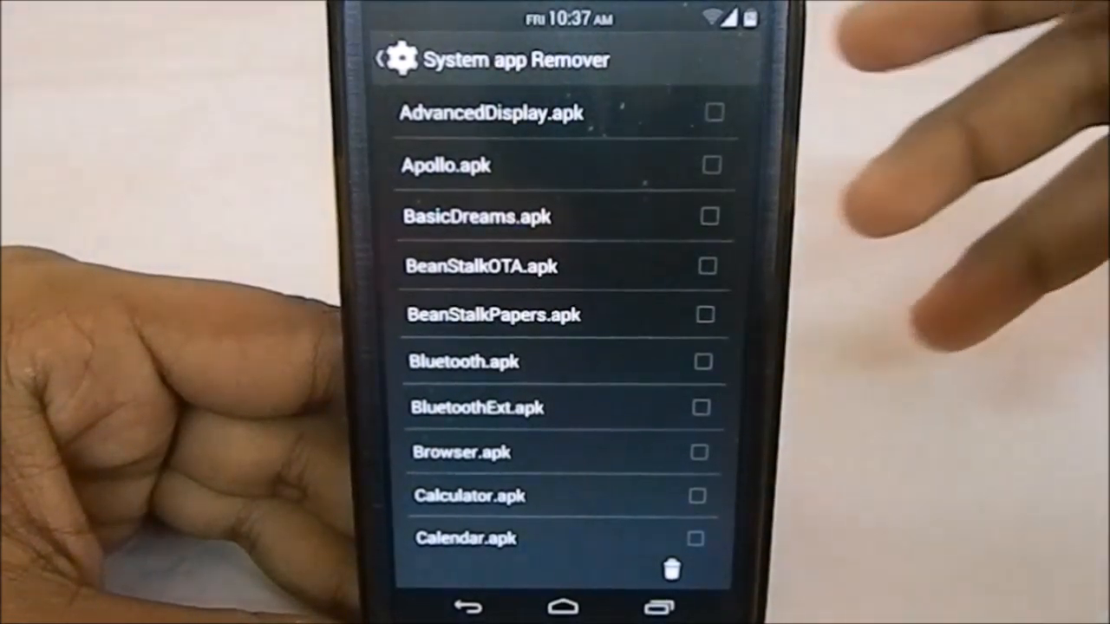
scroll("down", 3)
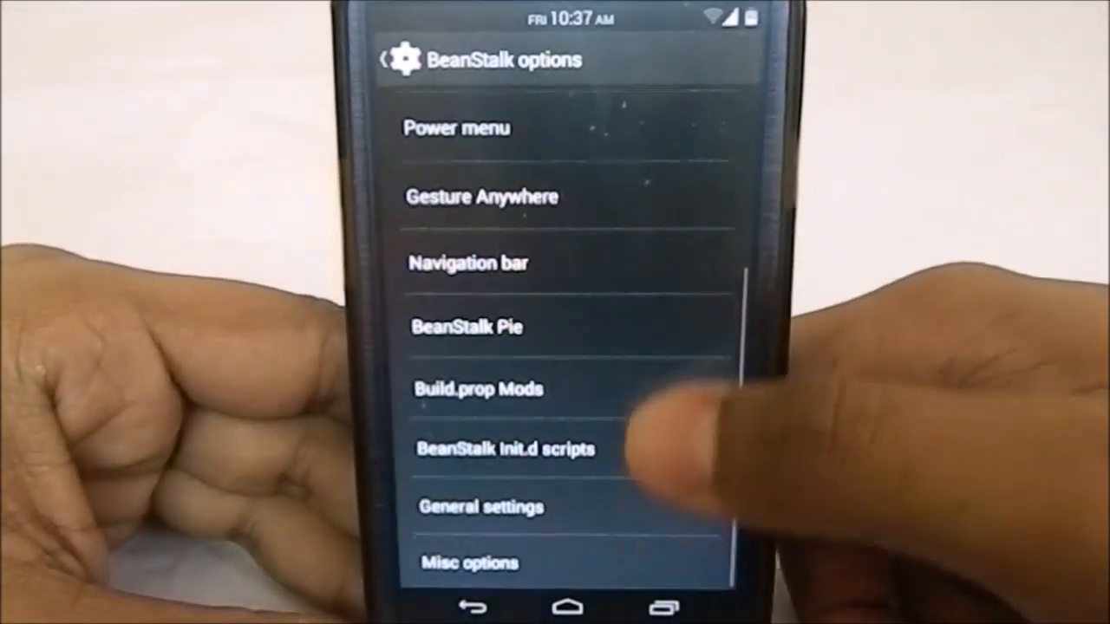
Step: Turn on the Recents memory indicator and preview the recent apps screen
left_click(468, 562)
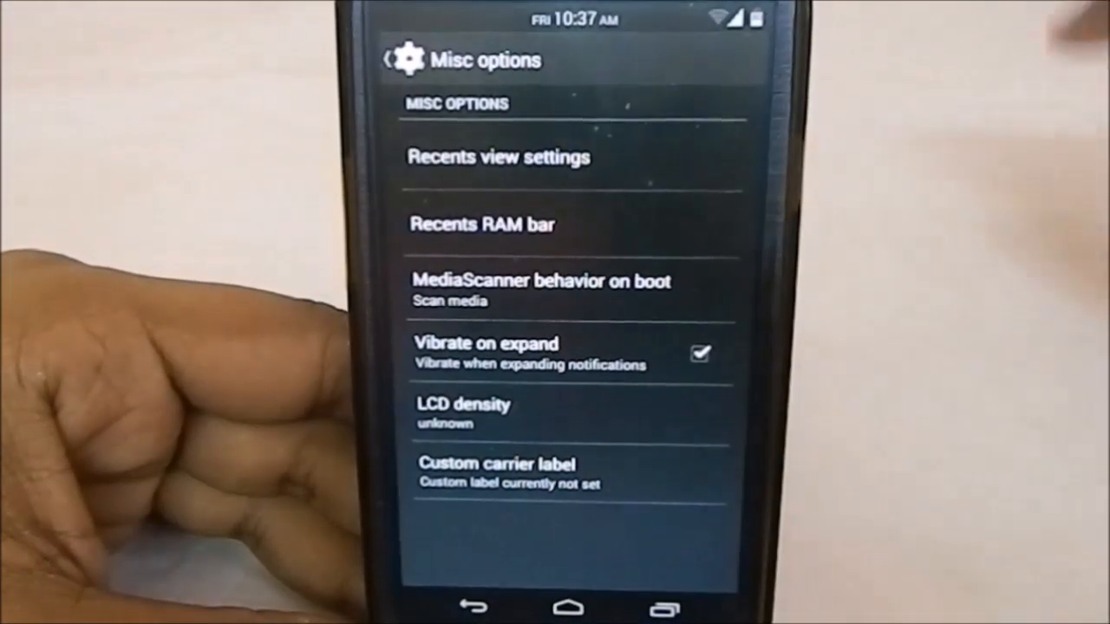
left_click(497, 157)
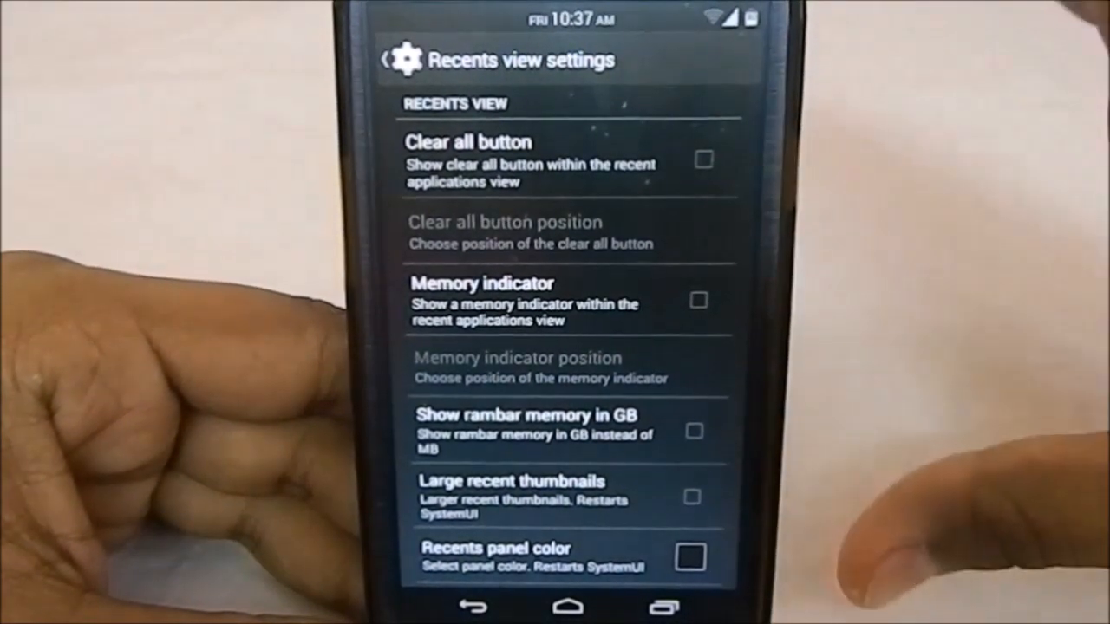
left_click(698, 301)
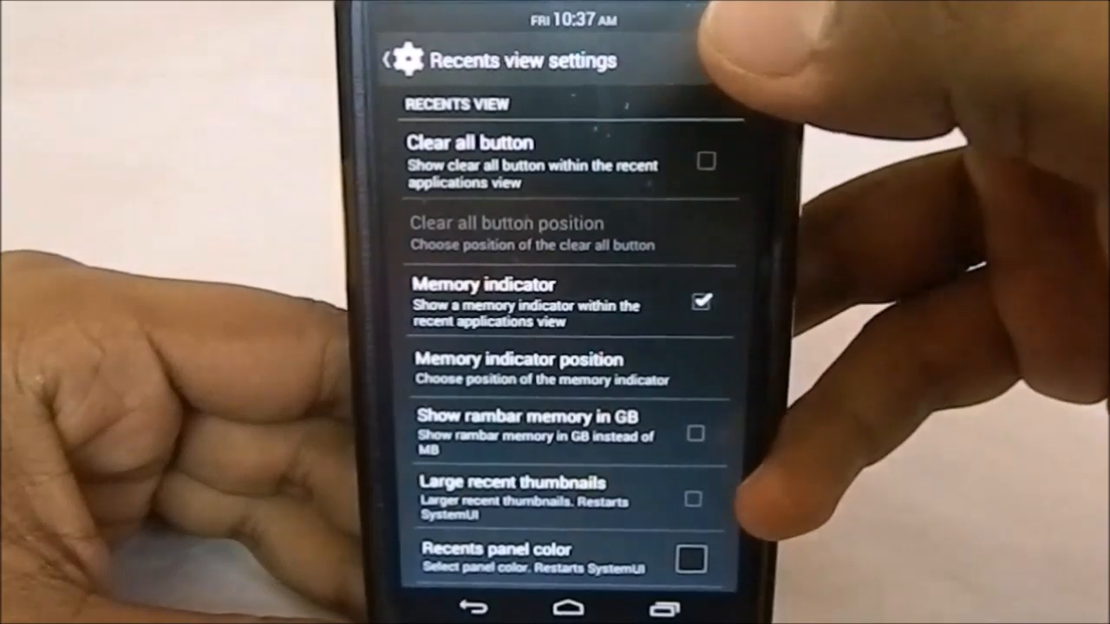
left_click(520, 368)
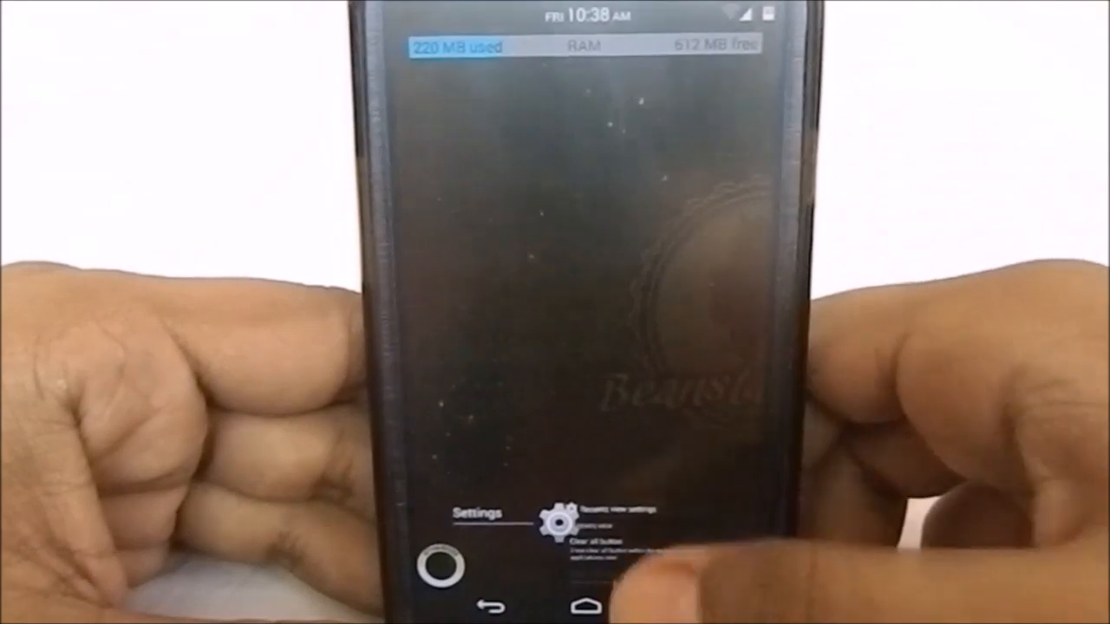
left_click(594, 510)
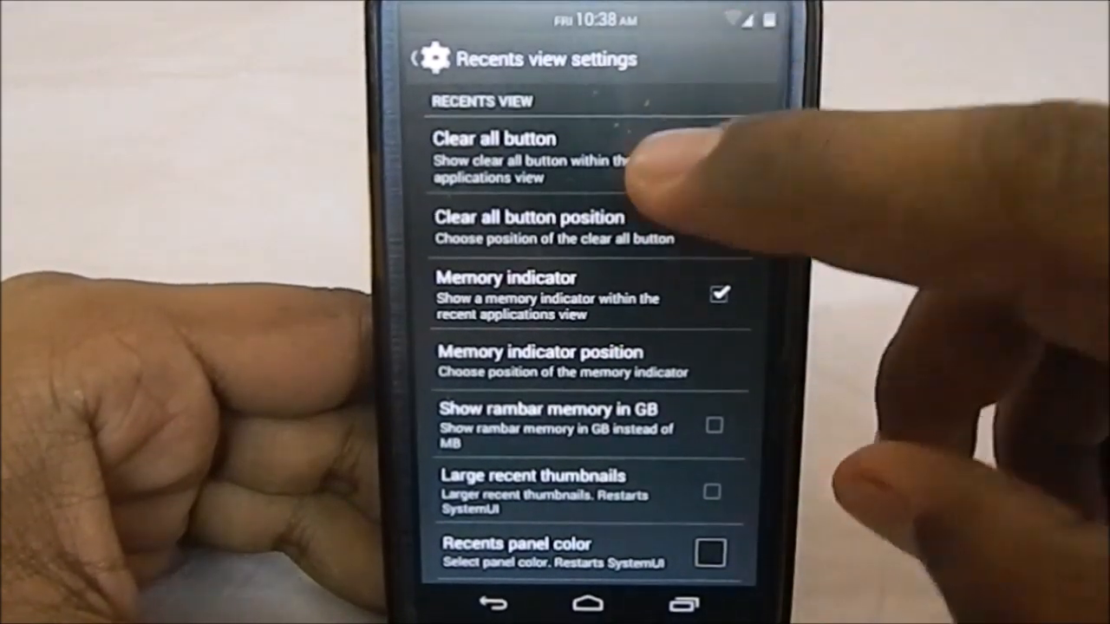
Step: Enable the Recents Clear all button, preview it, and reach Recents RAM bar
left_click(720, 156)
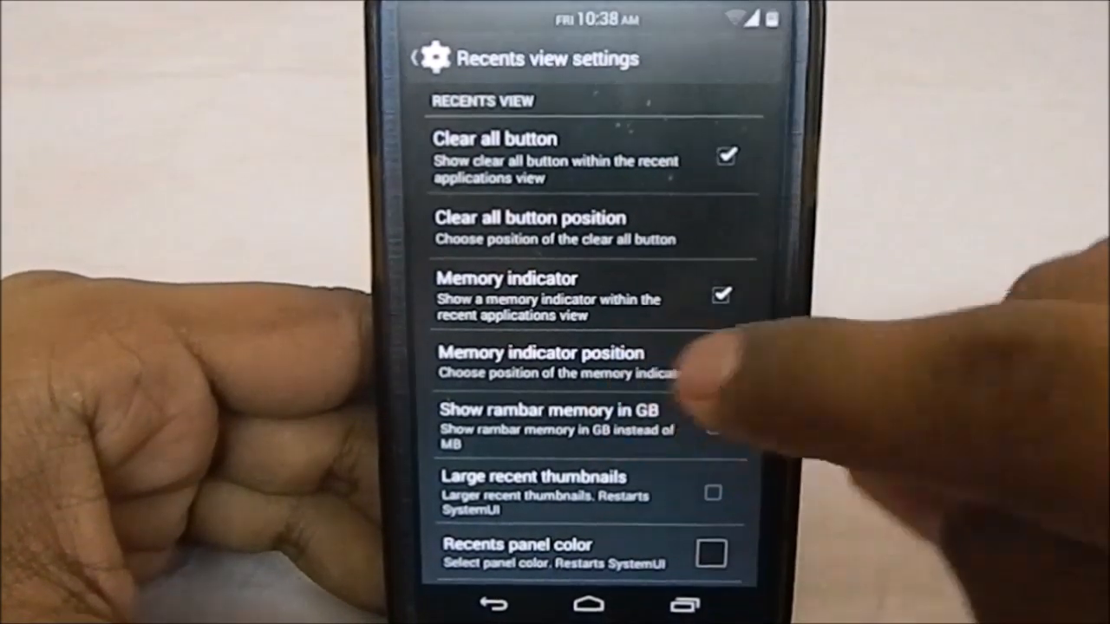
left_click(709, 423)
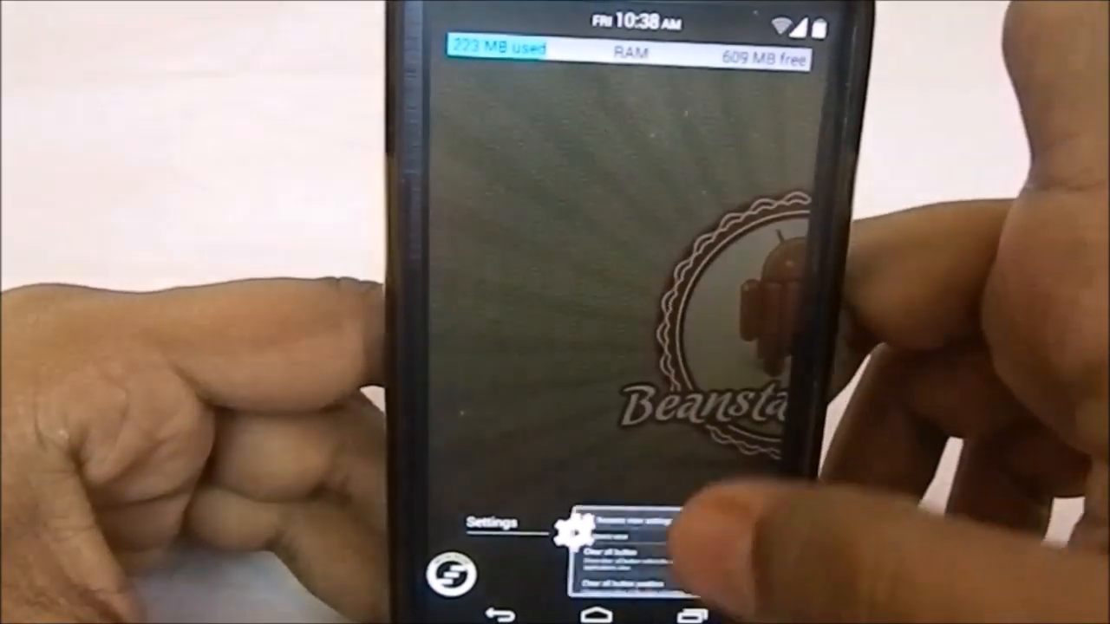
left_click(606, 521)
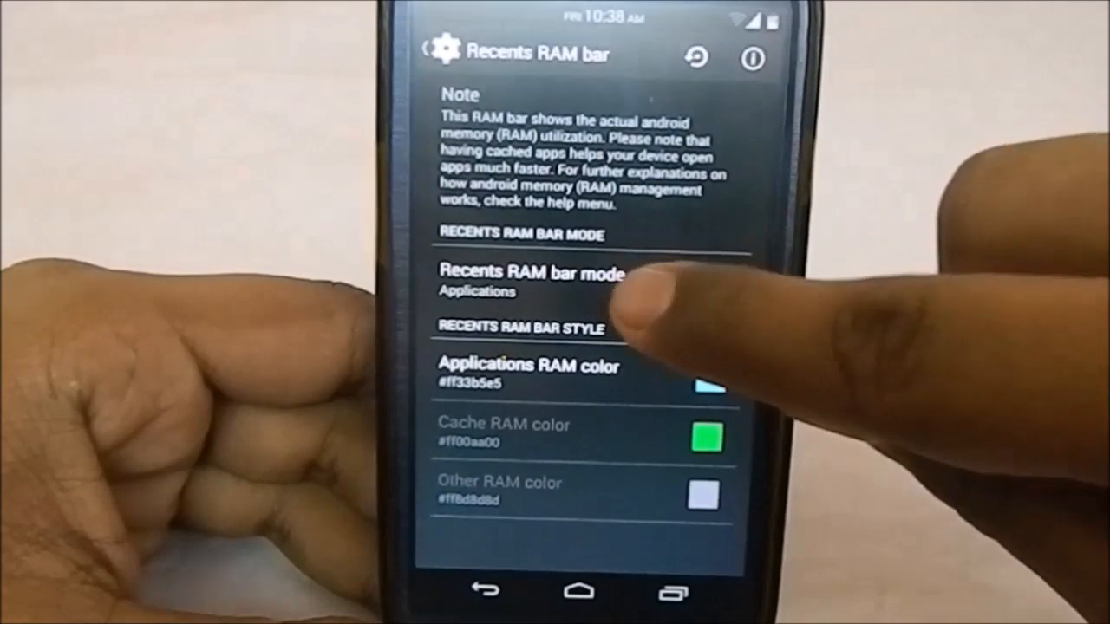
Step: Open LCD density and view its custom and preset value lists without choosing any
left_click(531, 281)
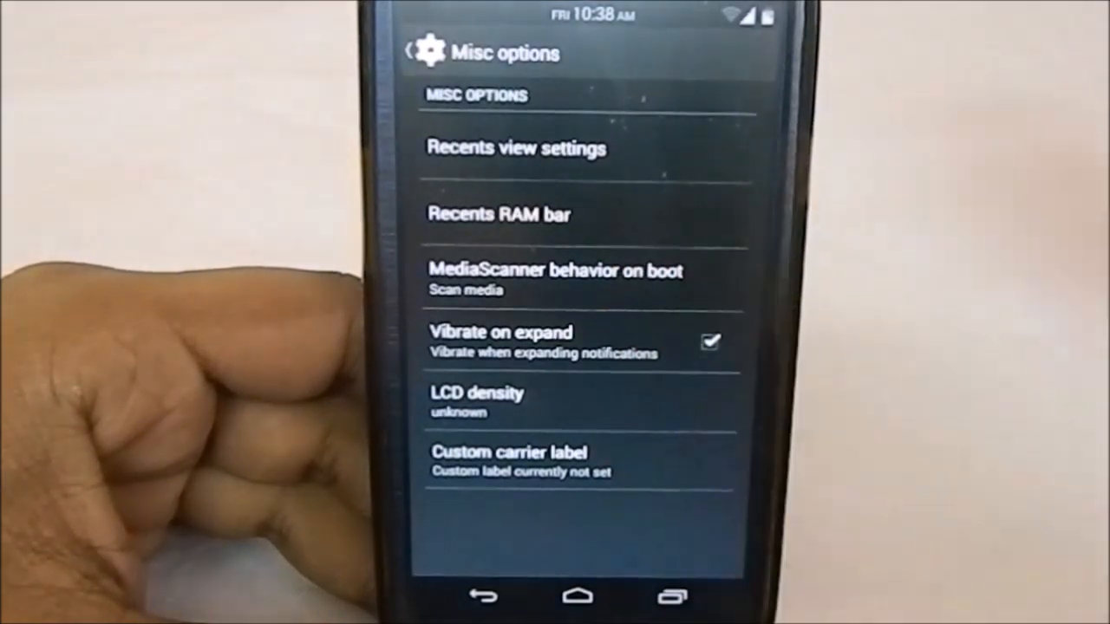
left_click(477, 399)
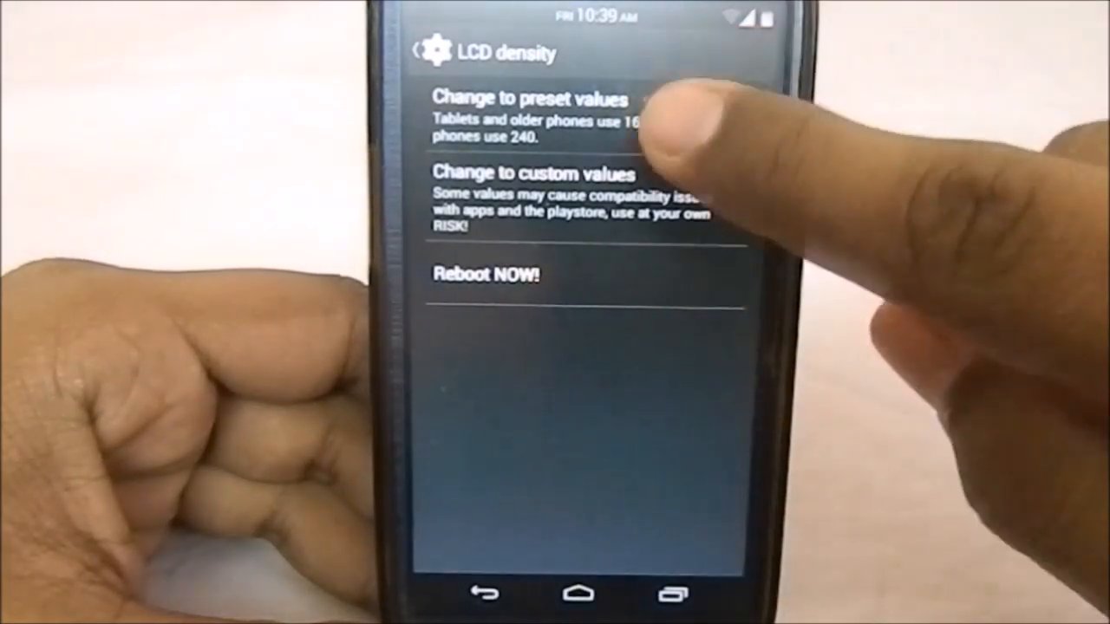
left_click(531, 97)
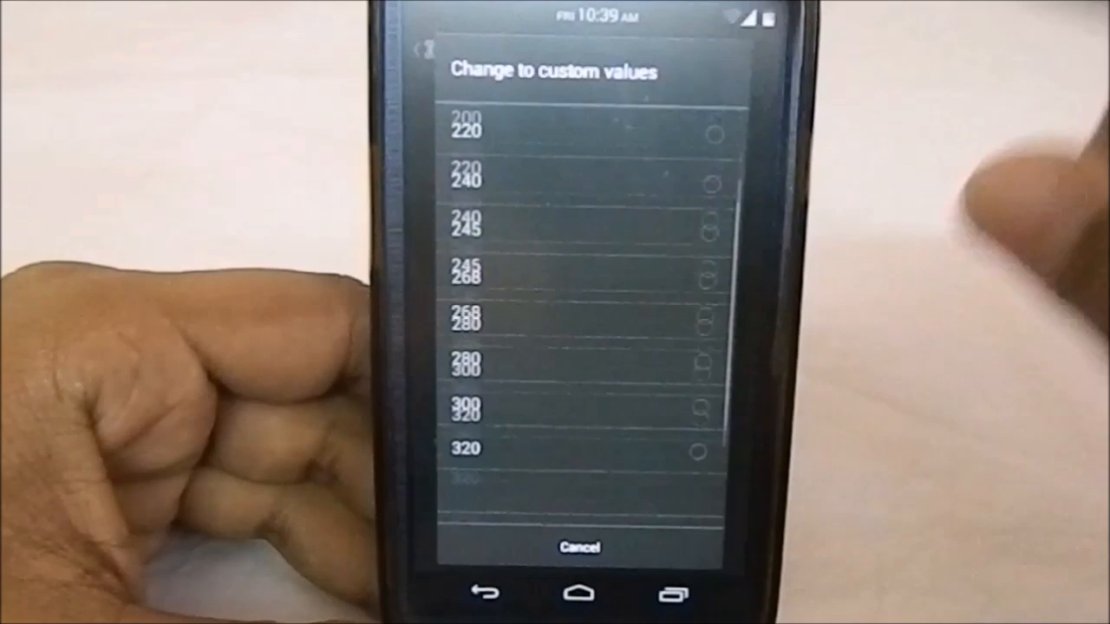
left_click(579, 546)
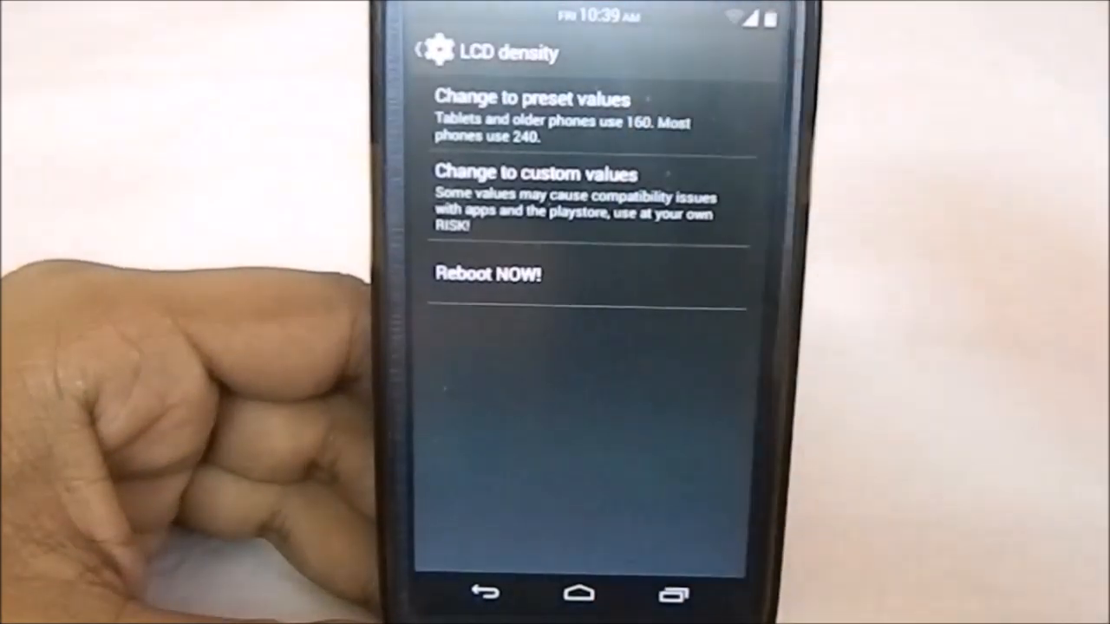
left_click(529, 97)
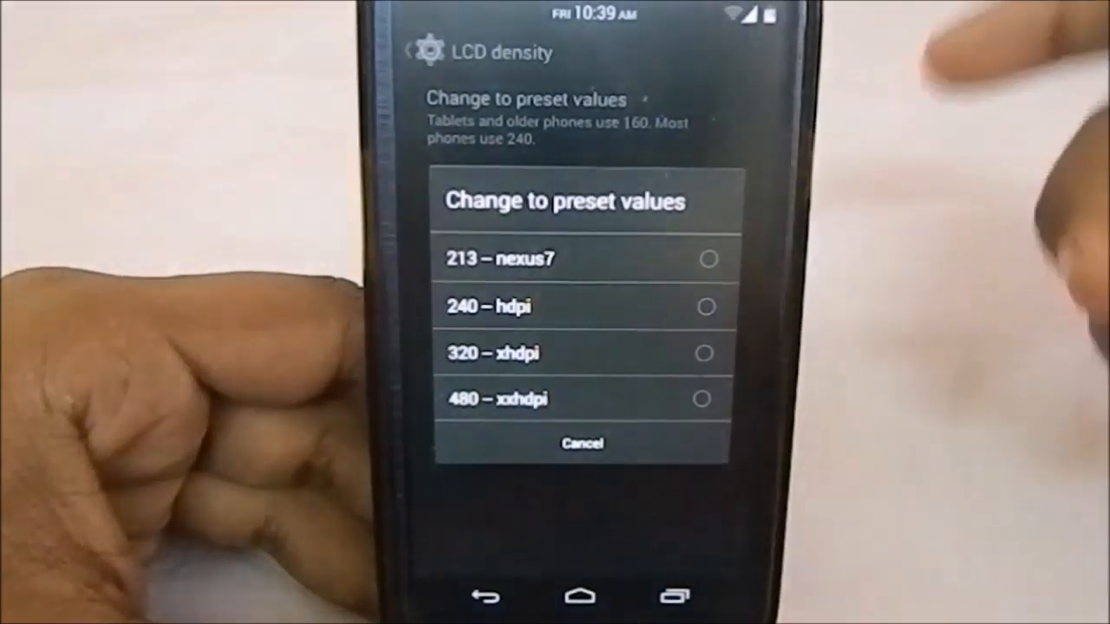
left_click(580, 443)
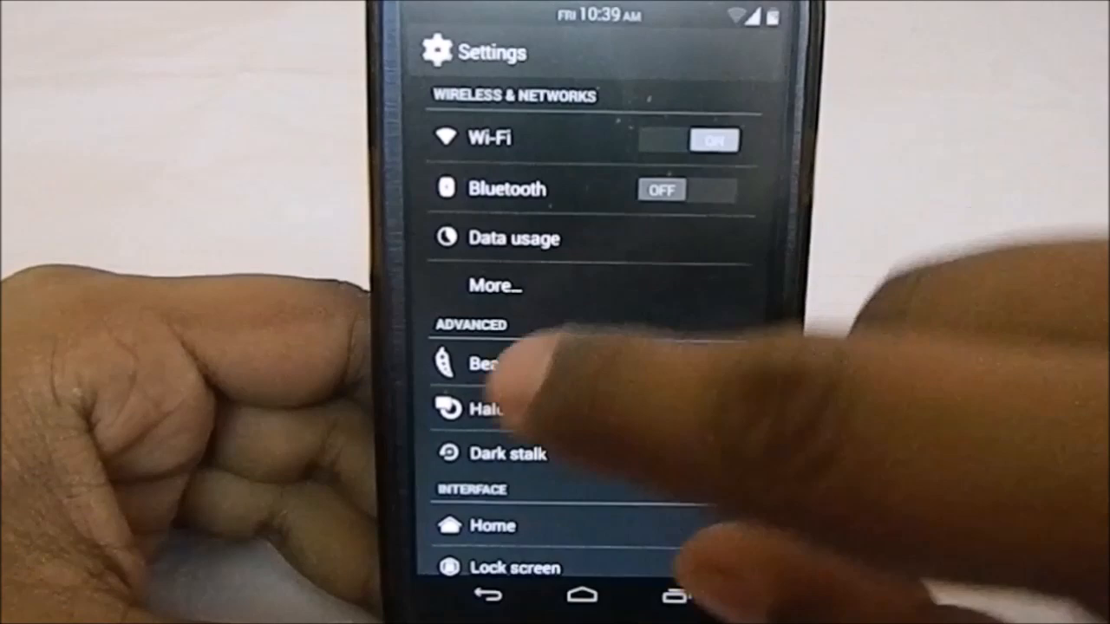
Step: Open Halo settings with a file manager floating below, ending on the home screen
left_click(493, 408)
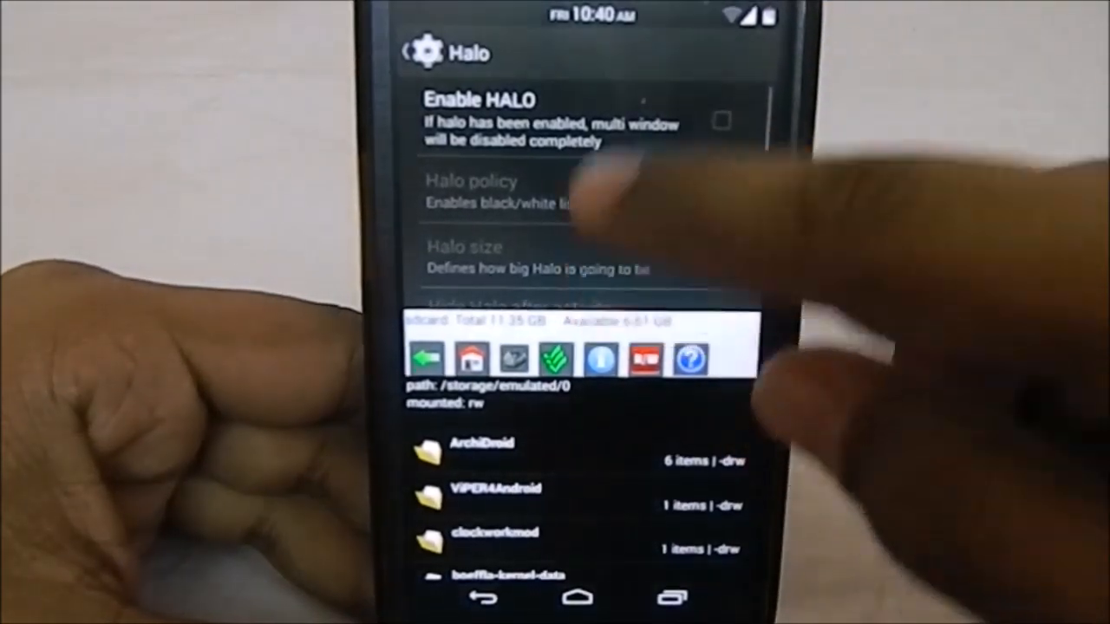
scroll("down", 3)
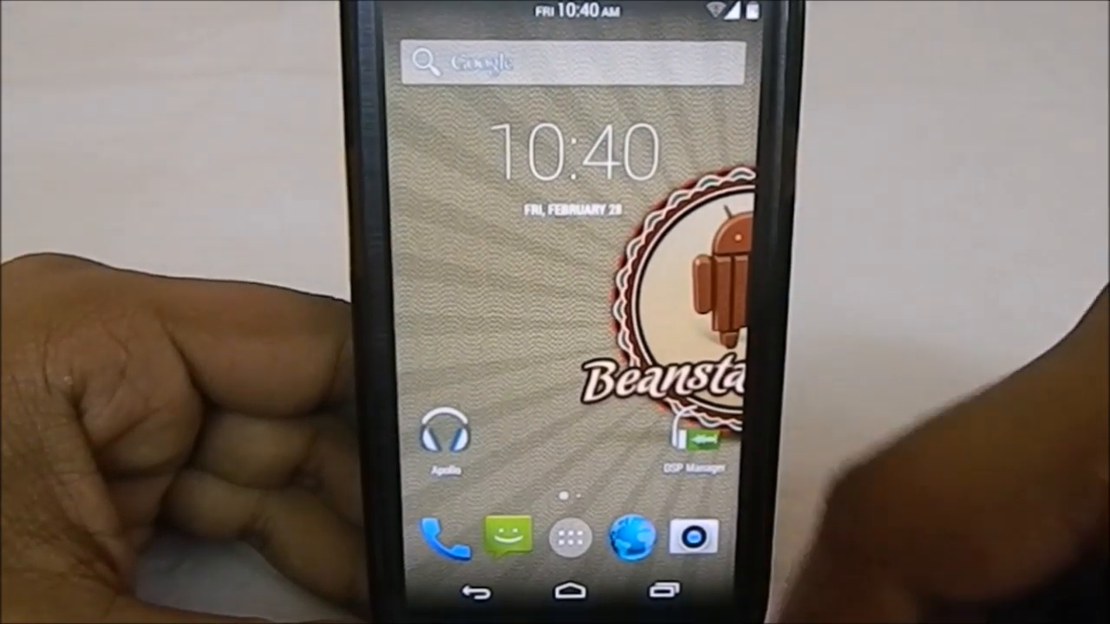
Step: Launch BeanStalk OTA from the app drawer to check for updates to build 4.4.249
left_click(570, 535)
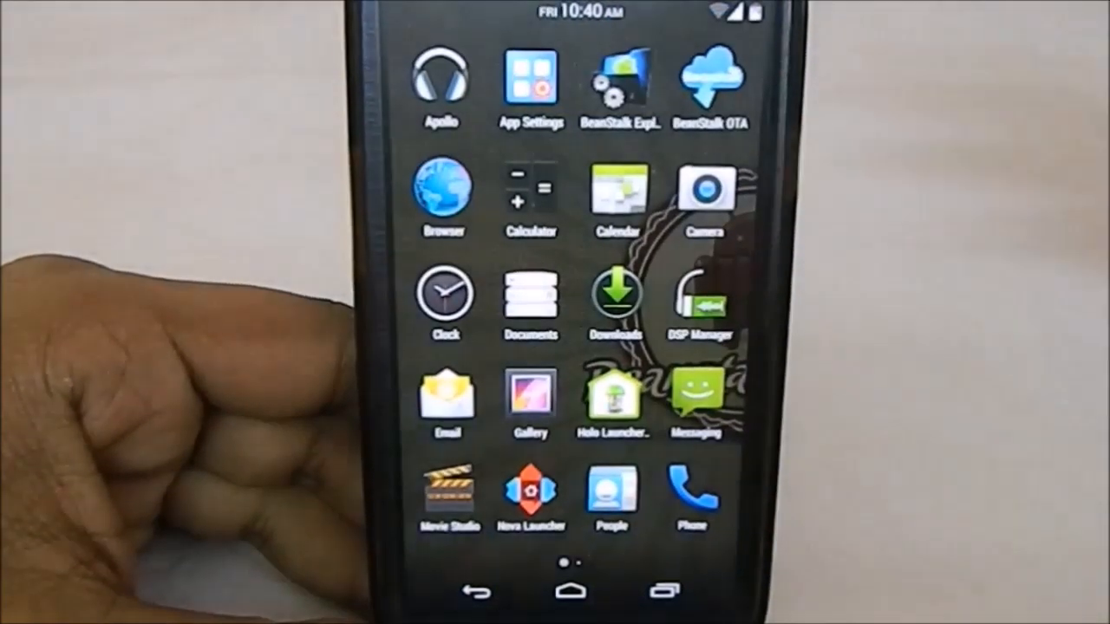
left_click(709, 87)
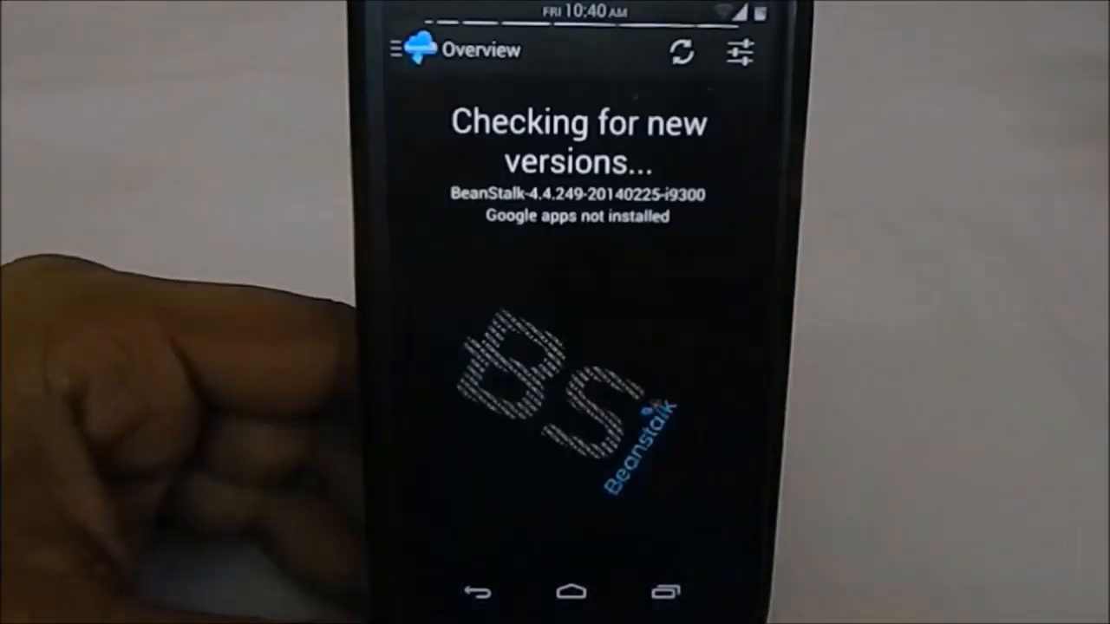